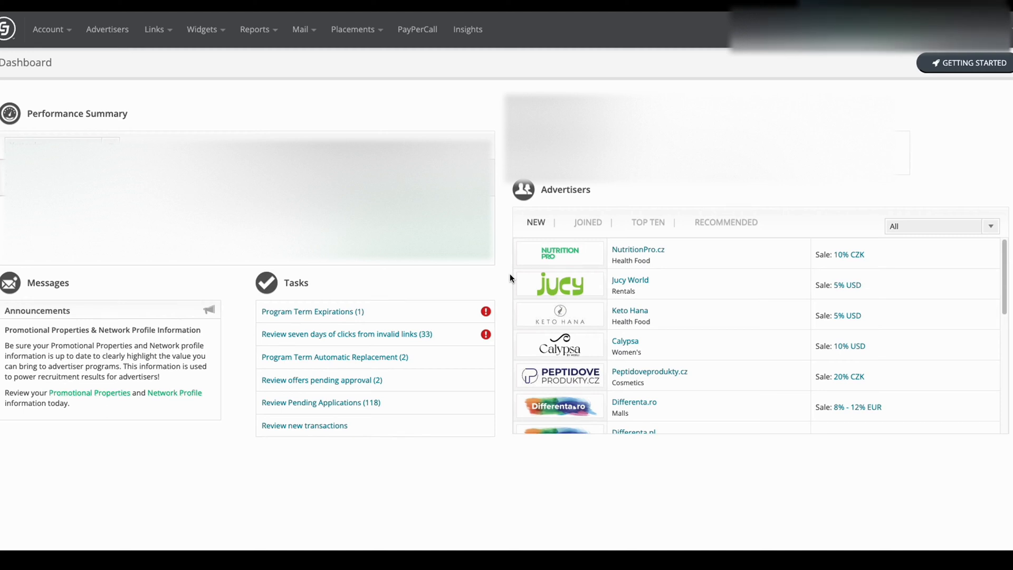
mouse_move(523, 250)
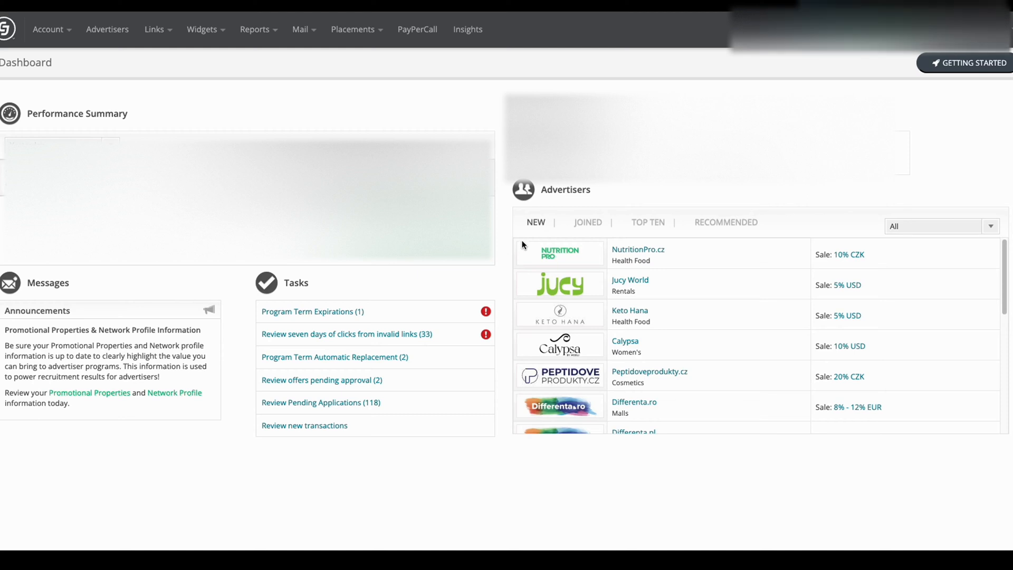
mouse_move(513, 244)
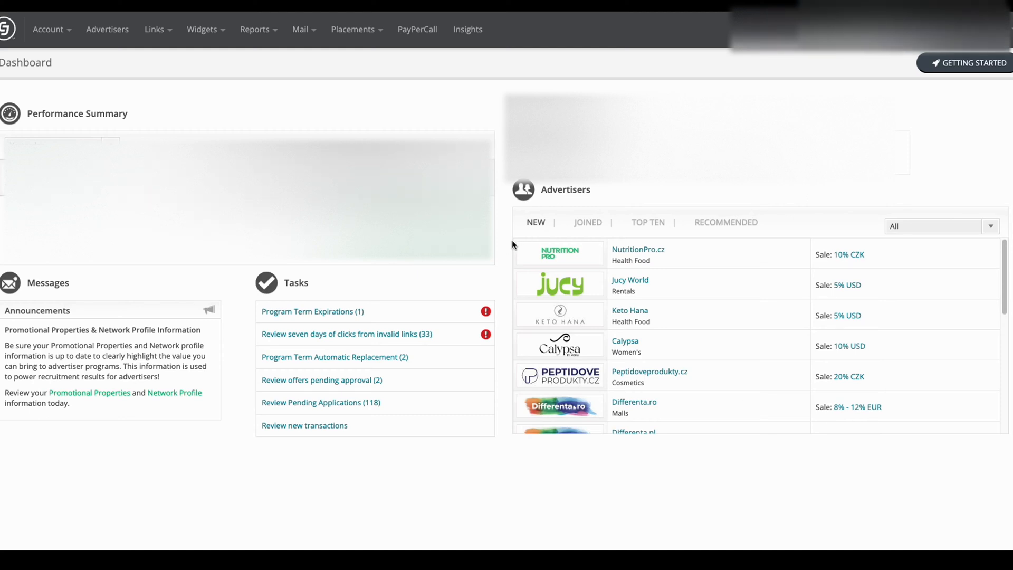
mouse_move(504, 243)
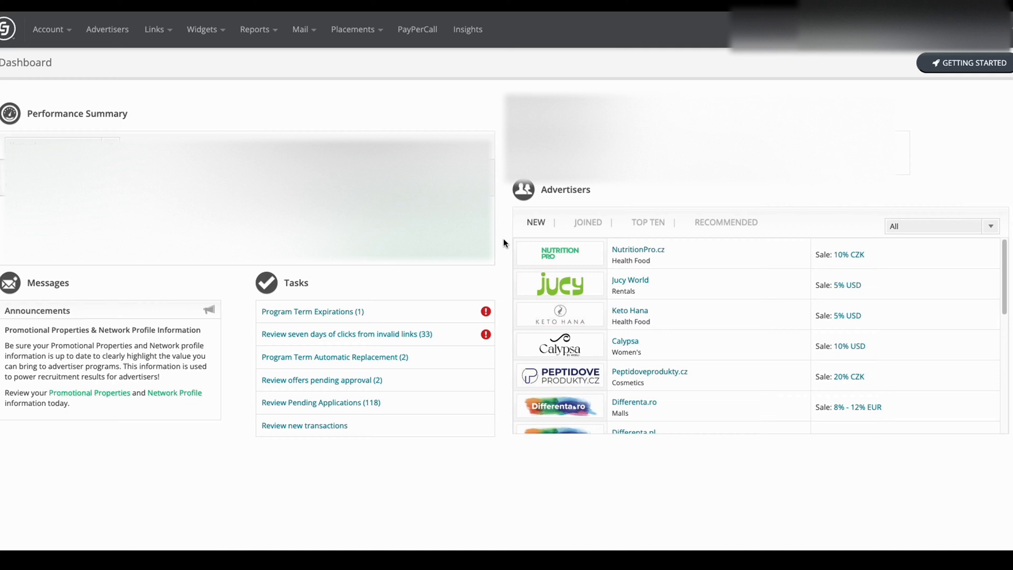
mouse_move(434, 134)
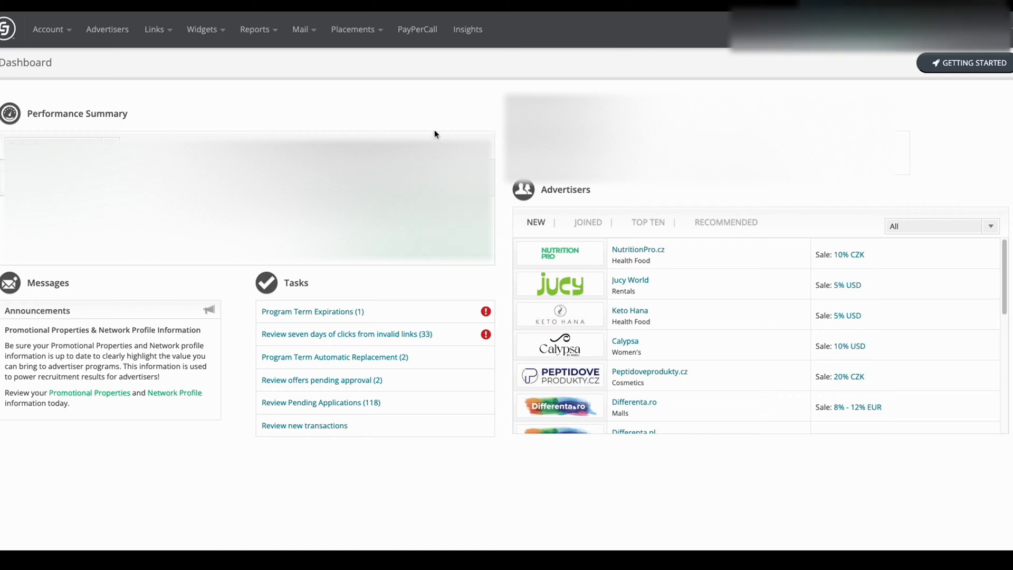
mouse_move(174, 38)
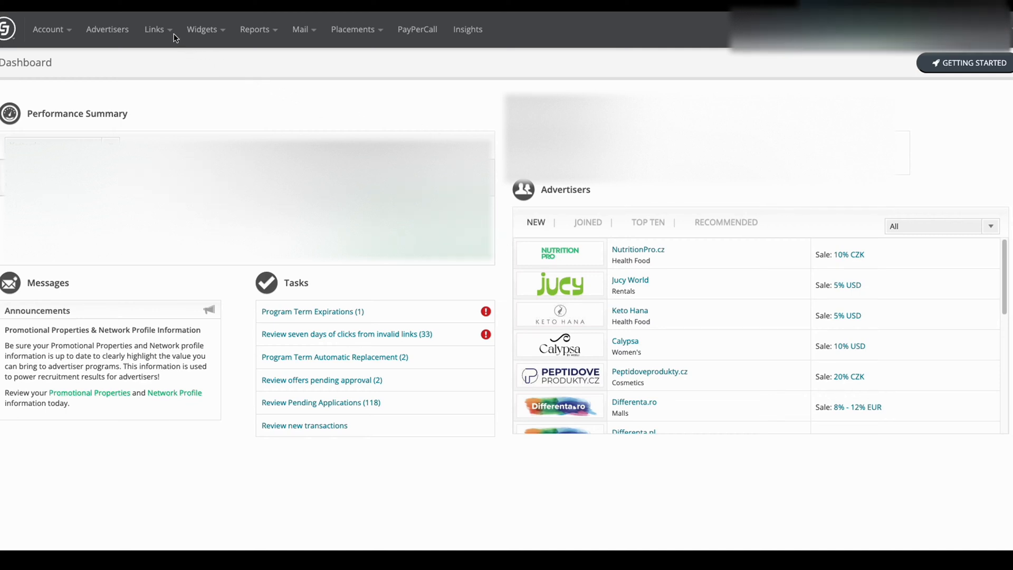
- Open Links > Link Tools to view the Deep Link Generator and Page-Based Link Tools
click(155, 29)
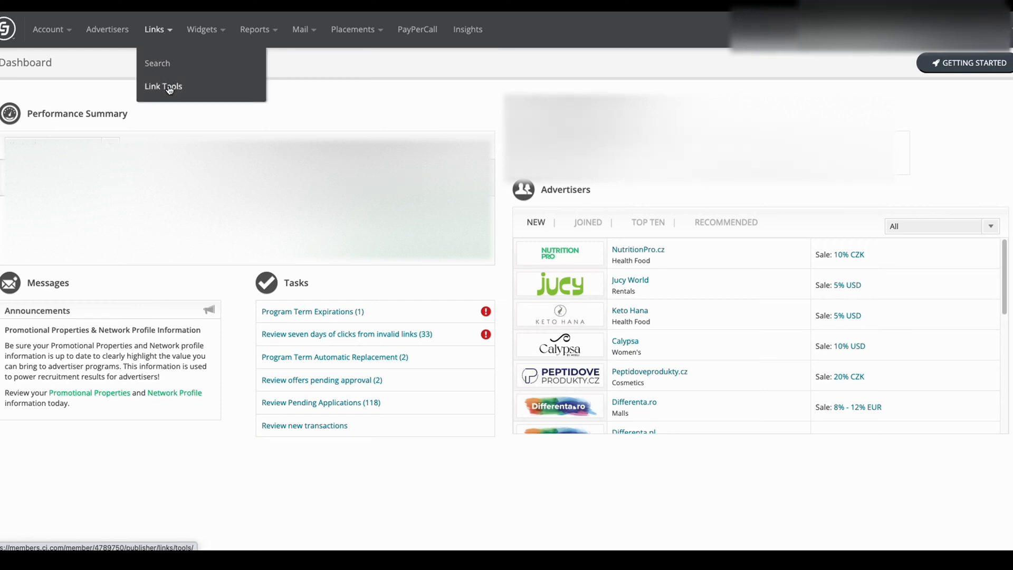
click(163, 86)
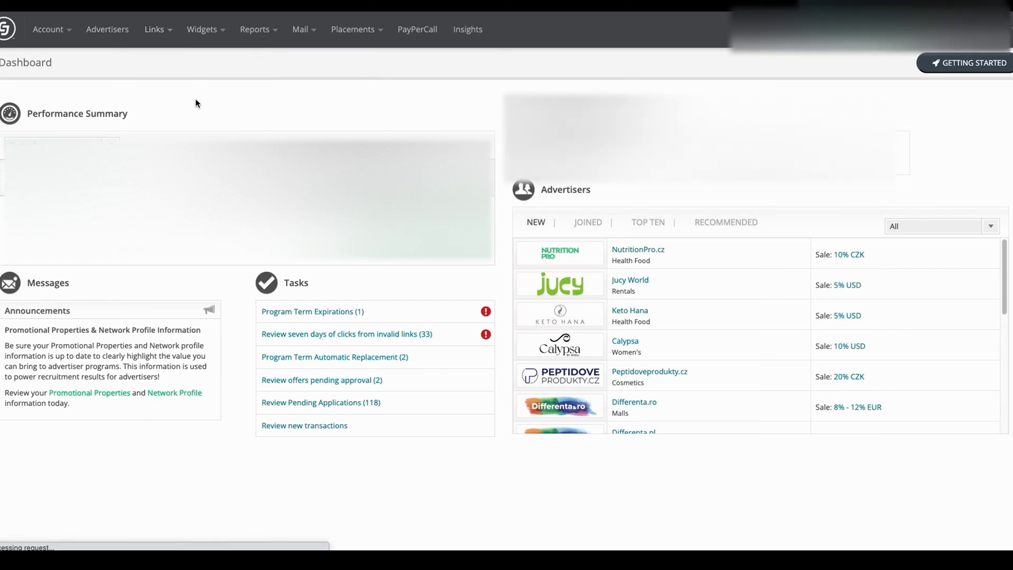
click(154, 29)
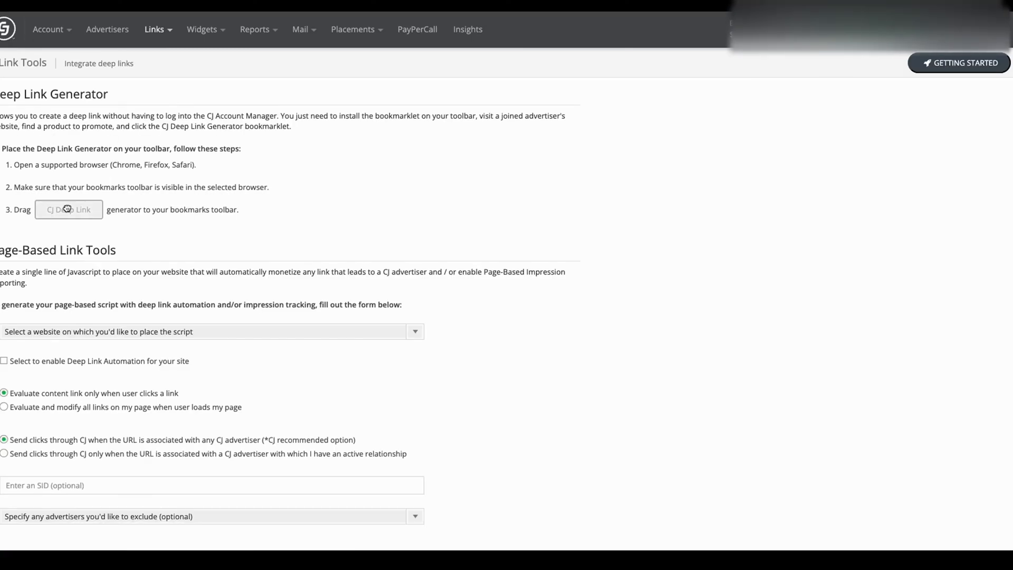
mouse_move(69, 209)
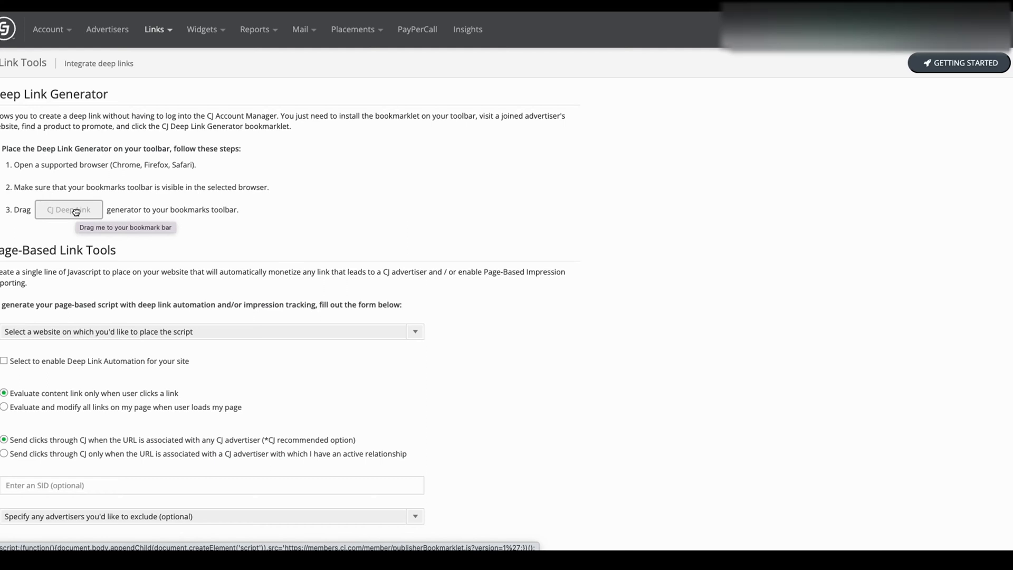
mouse_move(103, 182)
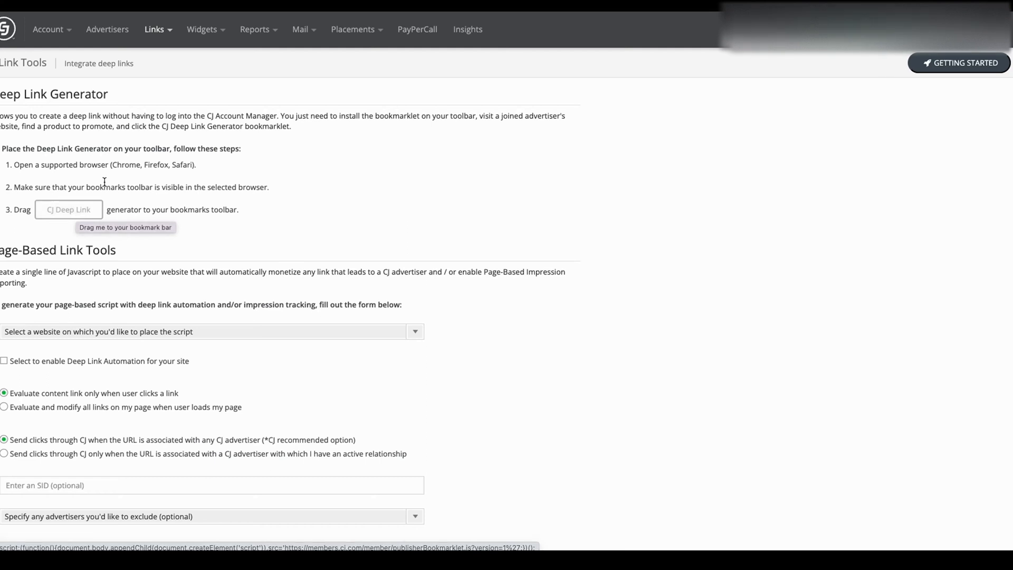
mouse_move(68, 210)
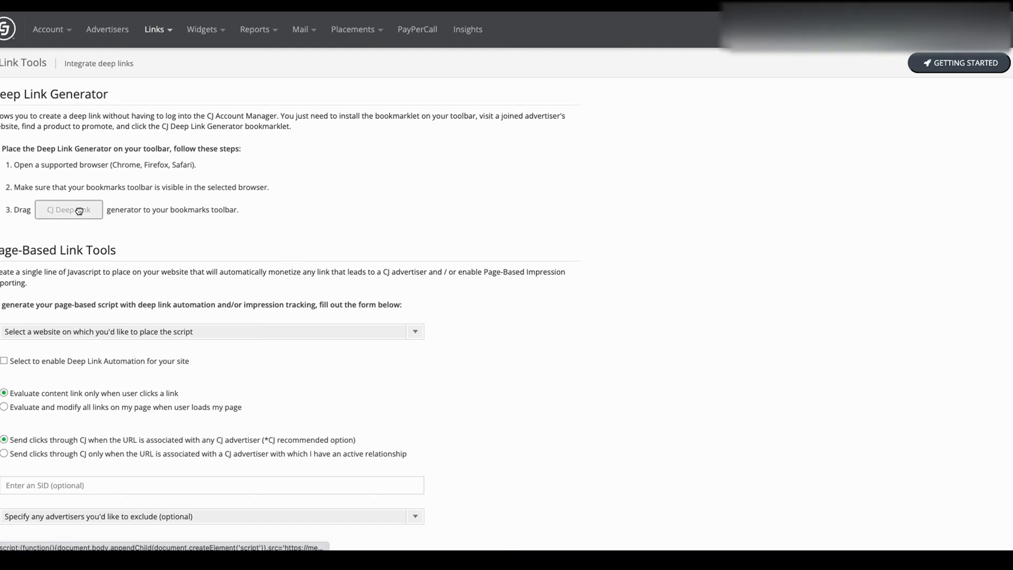
mouse_move(69, 209)
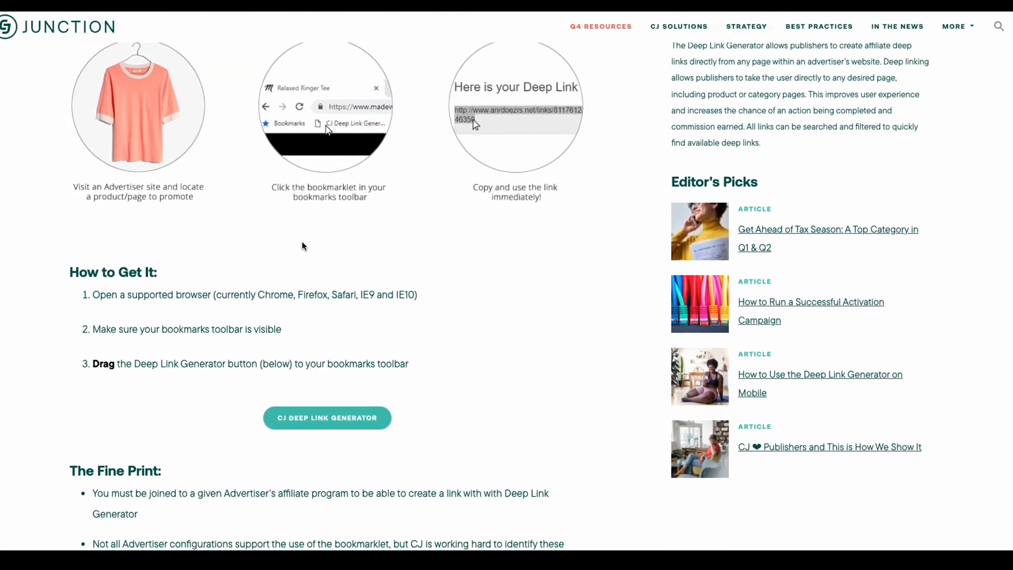
- Scroll to the How to Get It steps for the CJ Deep Link Generator bookmarklet
scroll(down, 3)
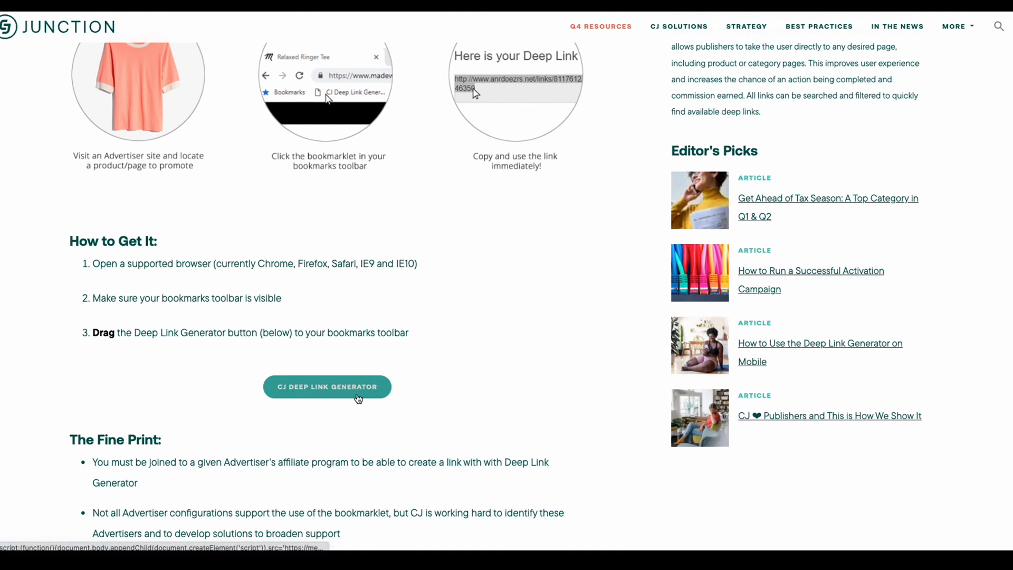
mouse_move(314, 384)
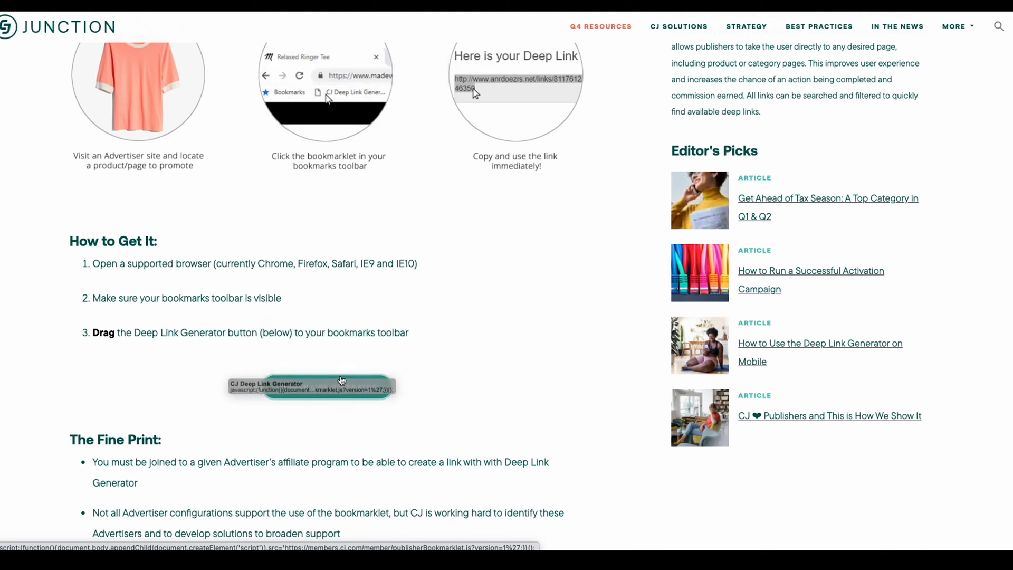
scroll(up, 3)
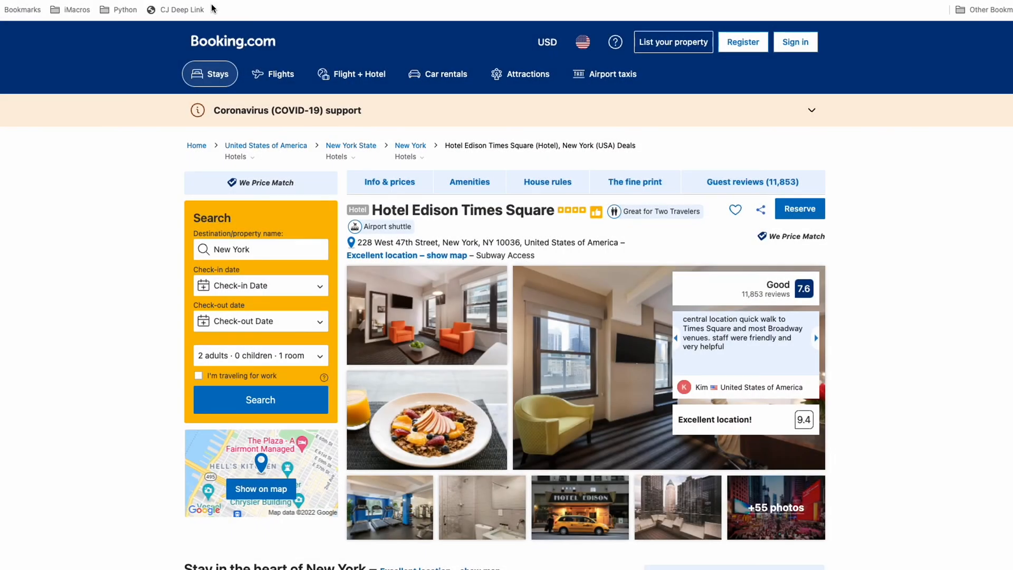
mouse_move(190, 12)
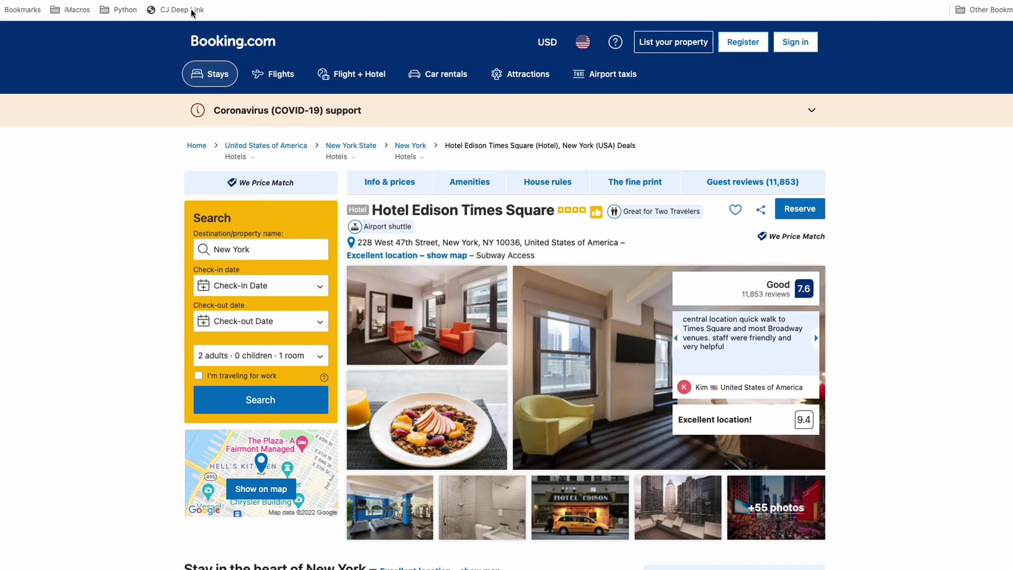
mouse_move(307, 12)
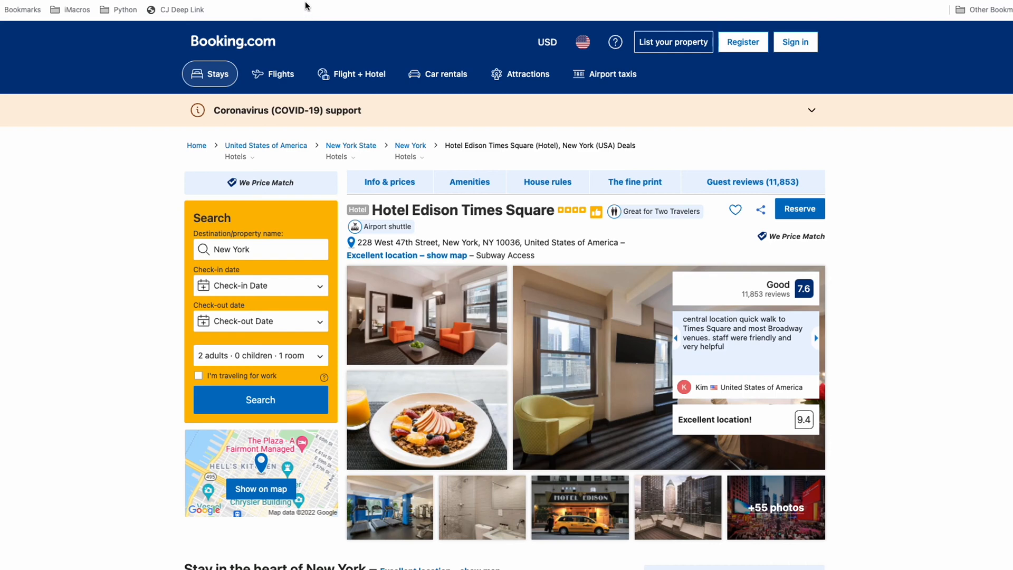
mouse_move(417, 148)
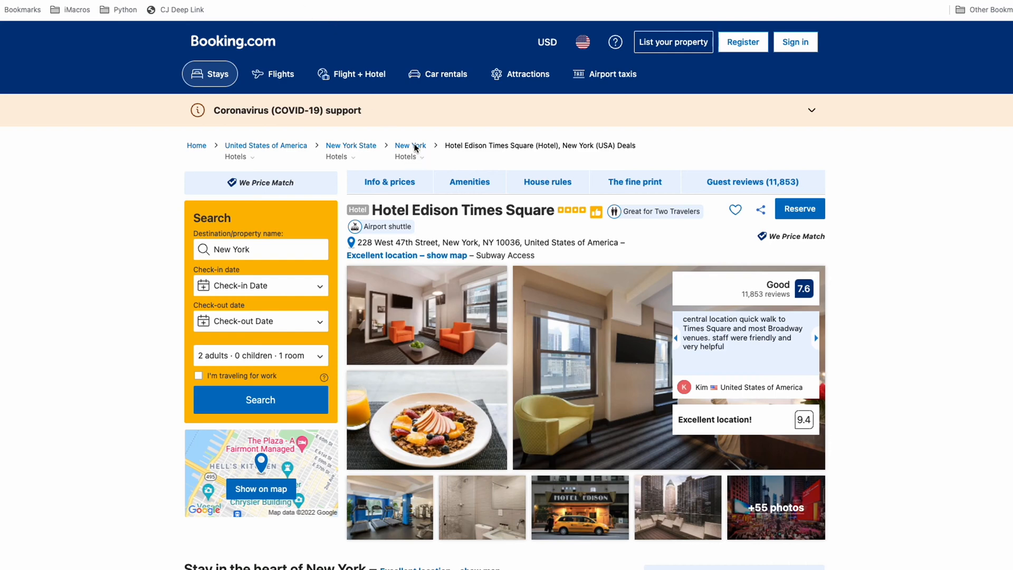
mouse_move(559, 129)
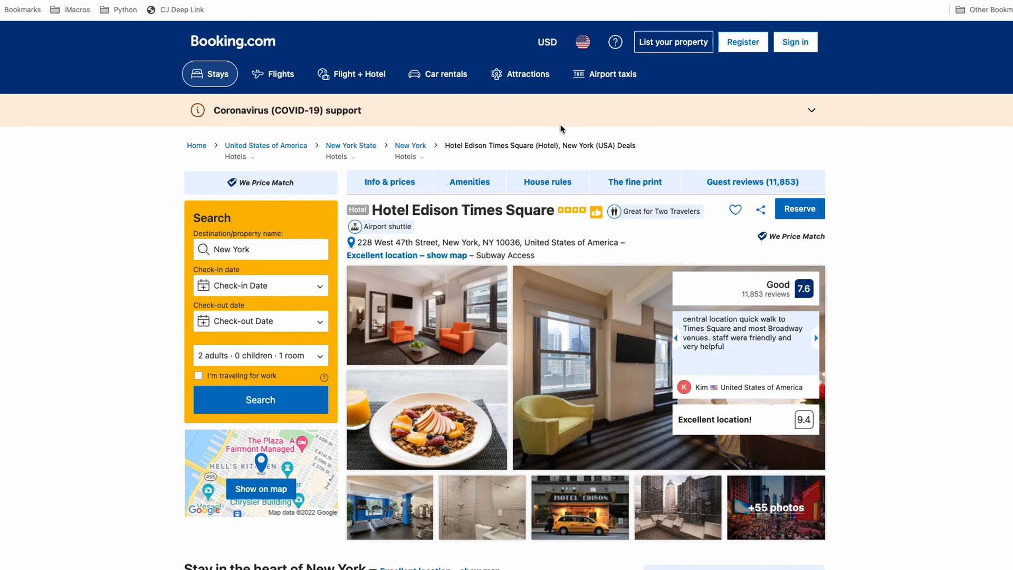
mouse_move(504, 110)
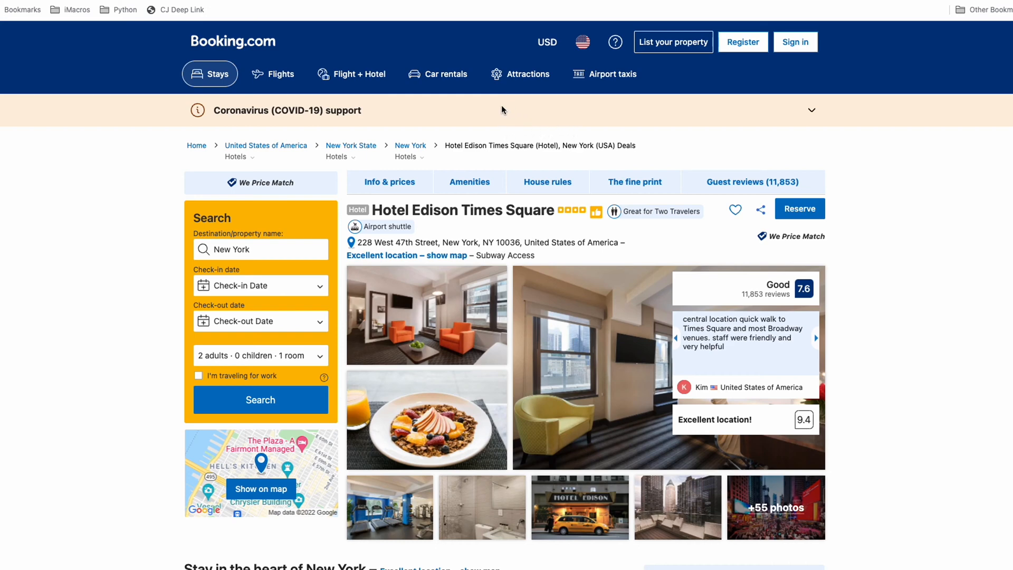
mouse_move(676, 198)
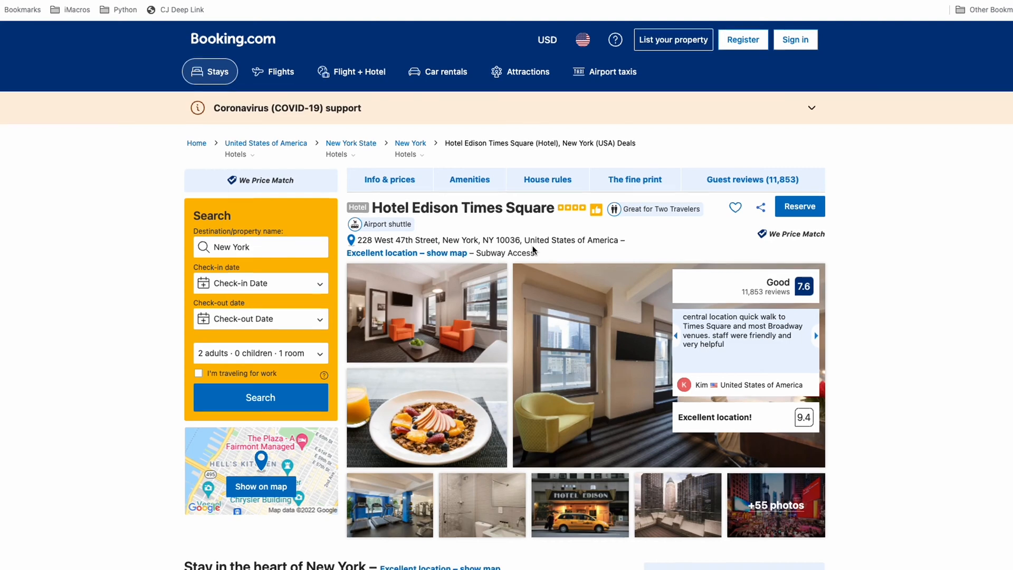
mouse_move(543, 207)
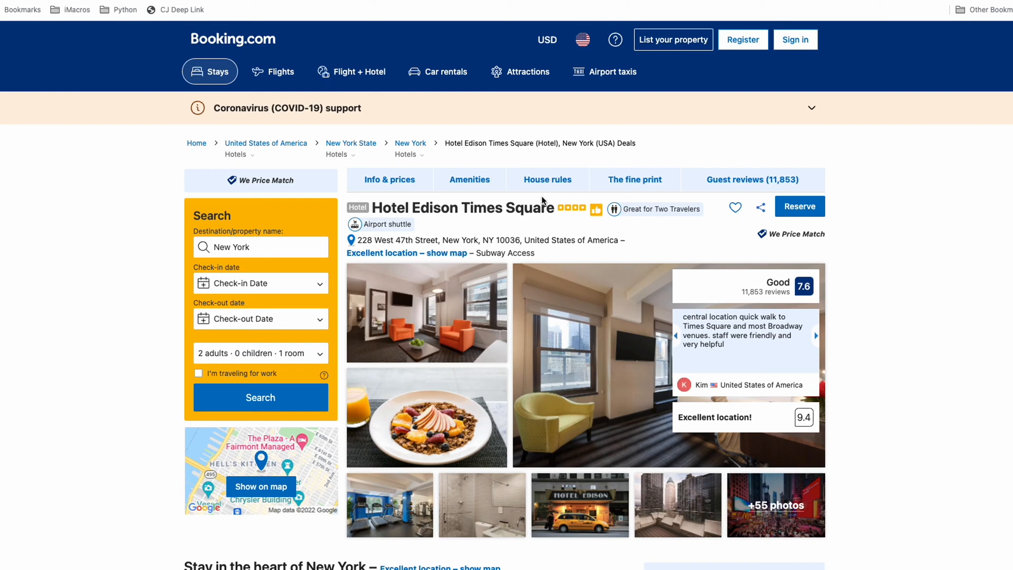
mouse_move(835, 277)
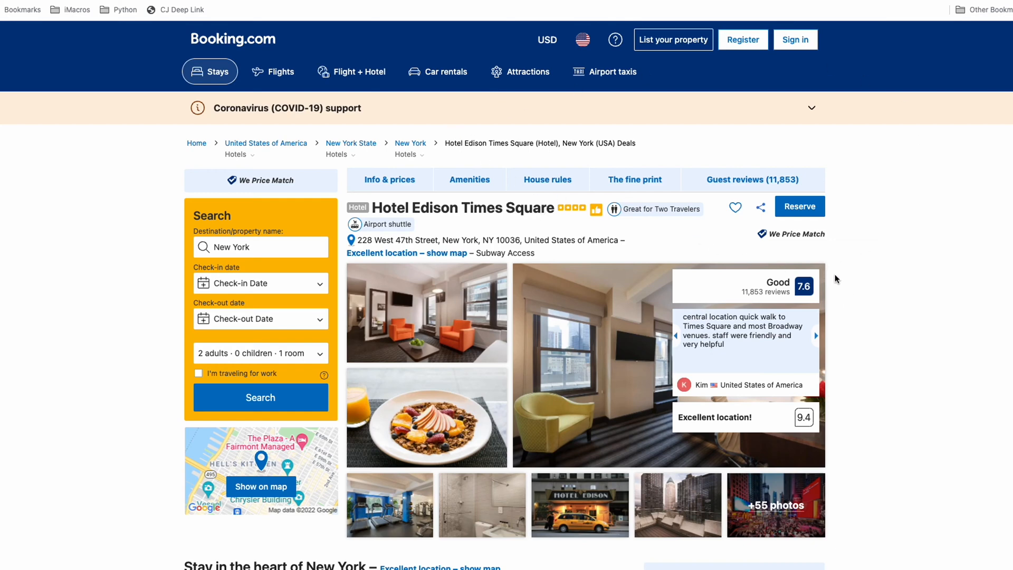
mouse_move(849, 268)
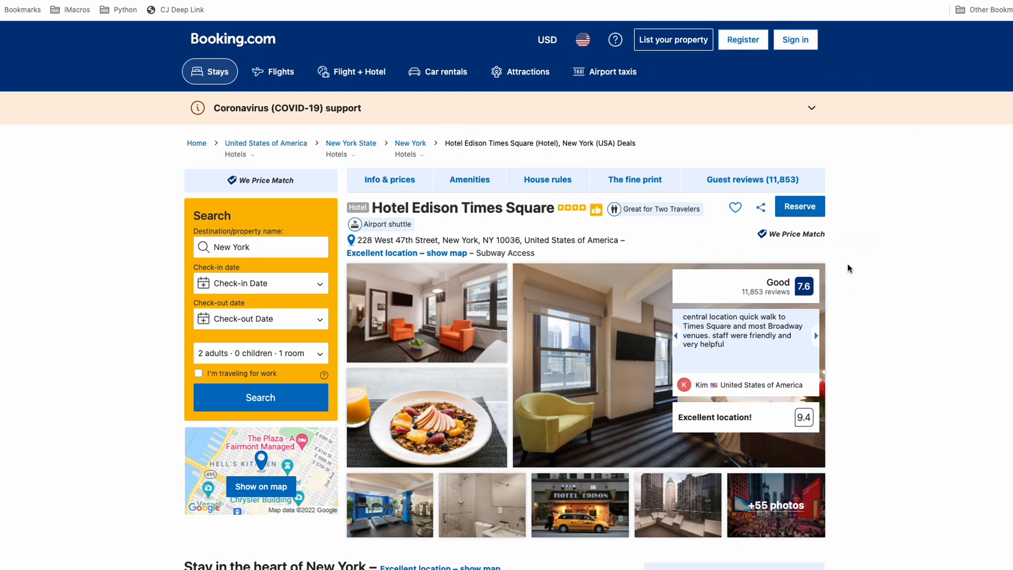
mouse_move(547, 136)
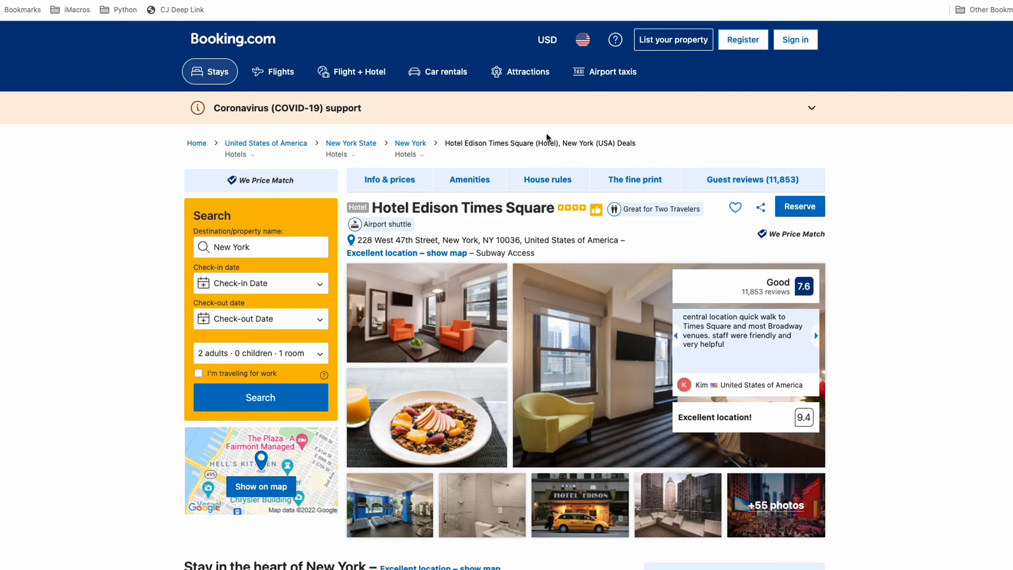
mouse_move(452, 61)
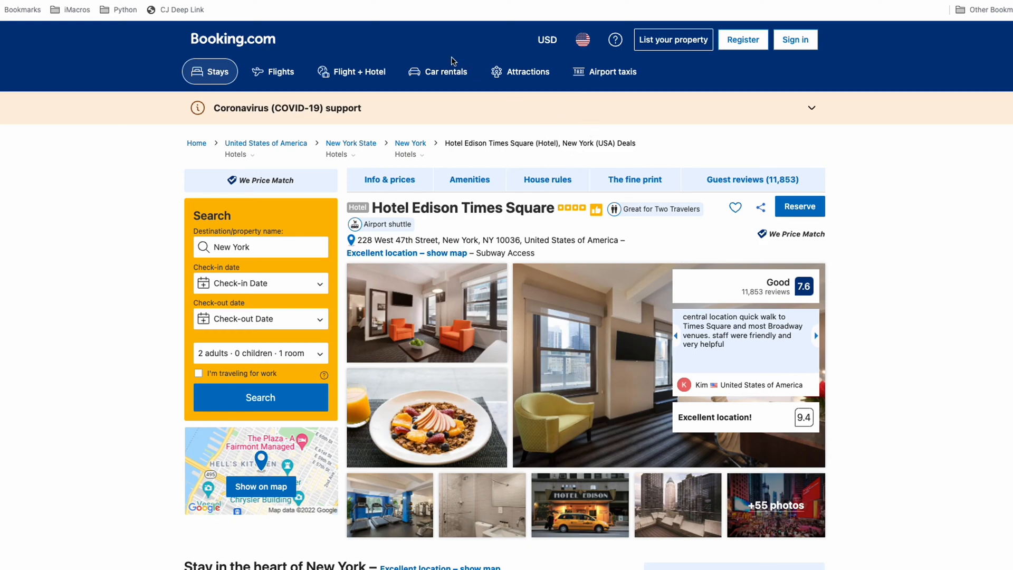
click(181, 9)
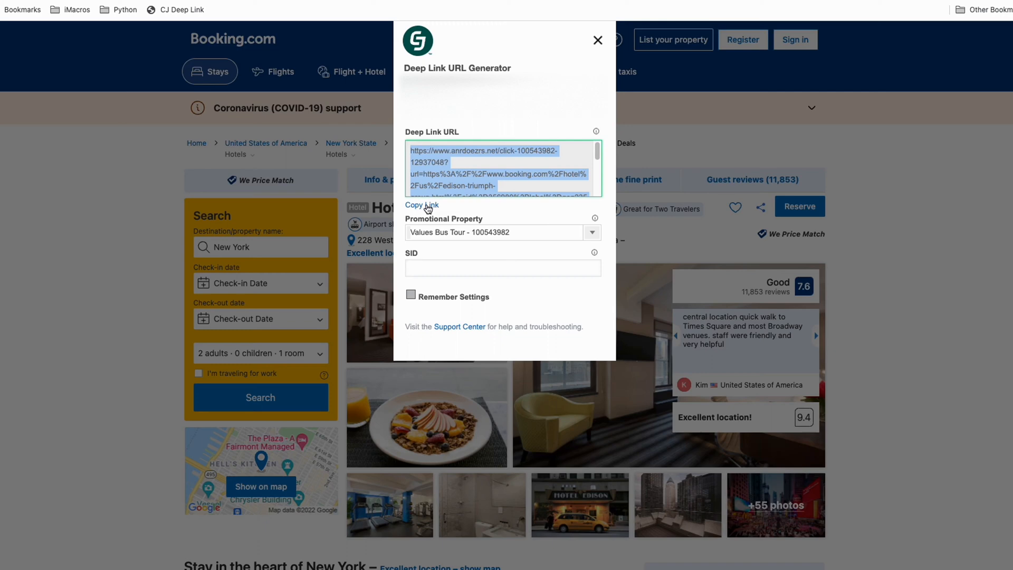
mouse_move(304, 151)
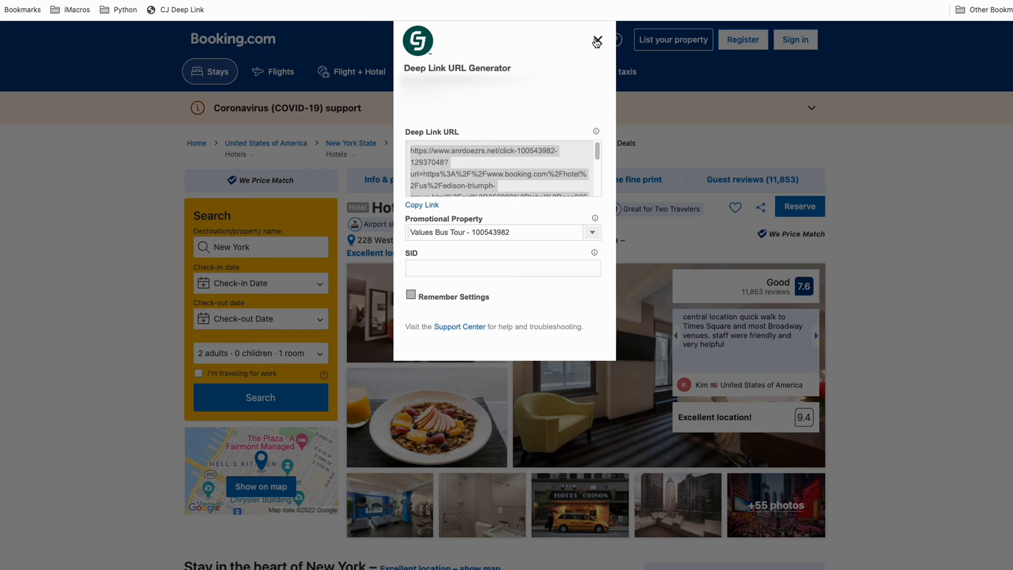
- Close the CJ Deep Link Generator window after generating the Hotel Edison link
click(581, 39)
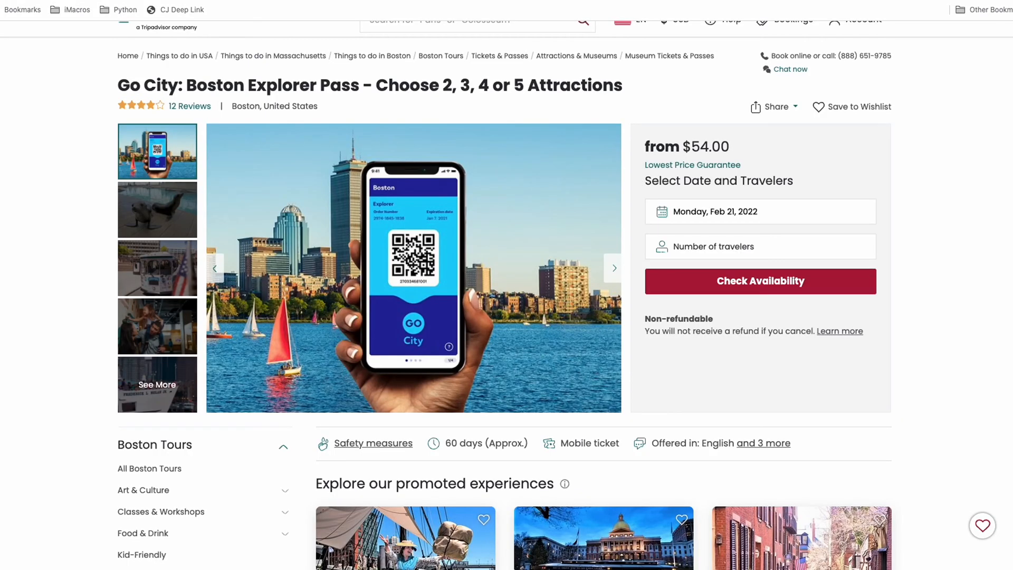
mouse_move(903, 171)
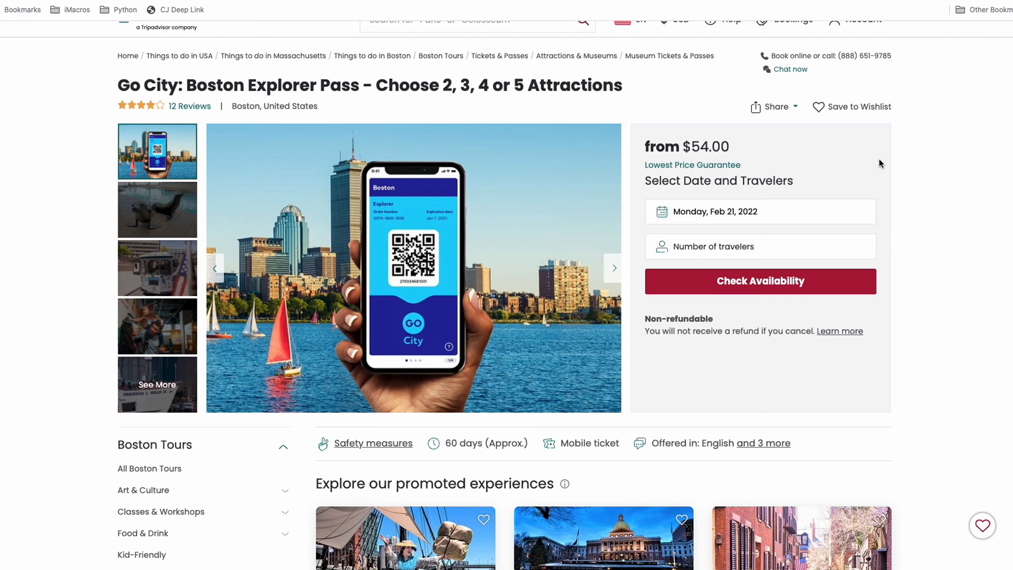
mouse_move(874, 161)
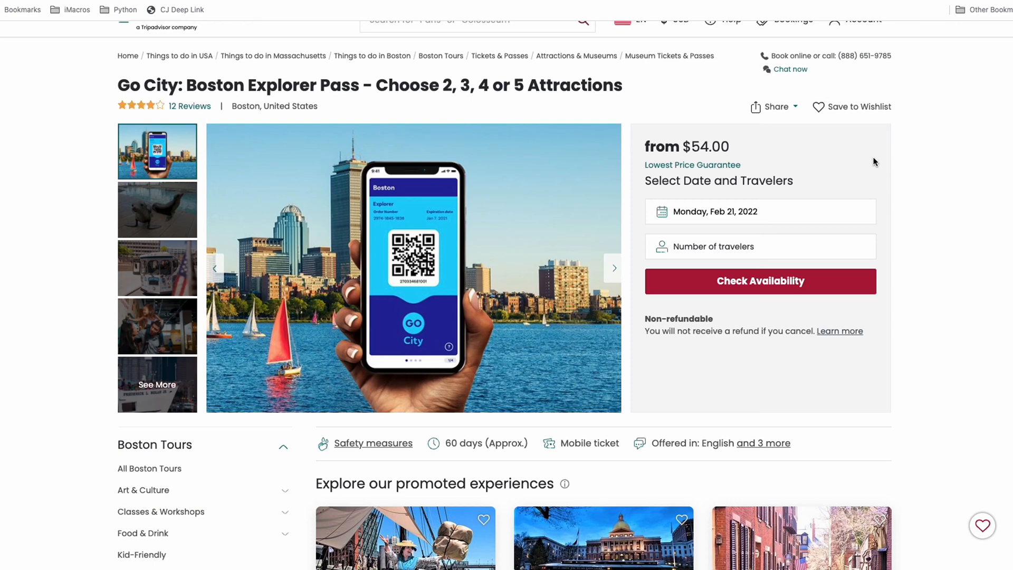
- Scroll through the Go City Boston Explorer Pass page ($54.00) and return to the top
scroll(up, 3)
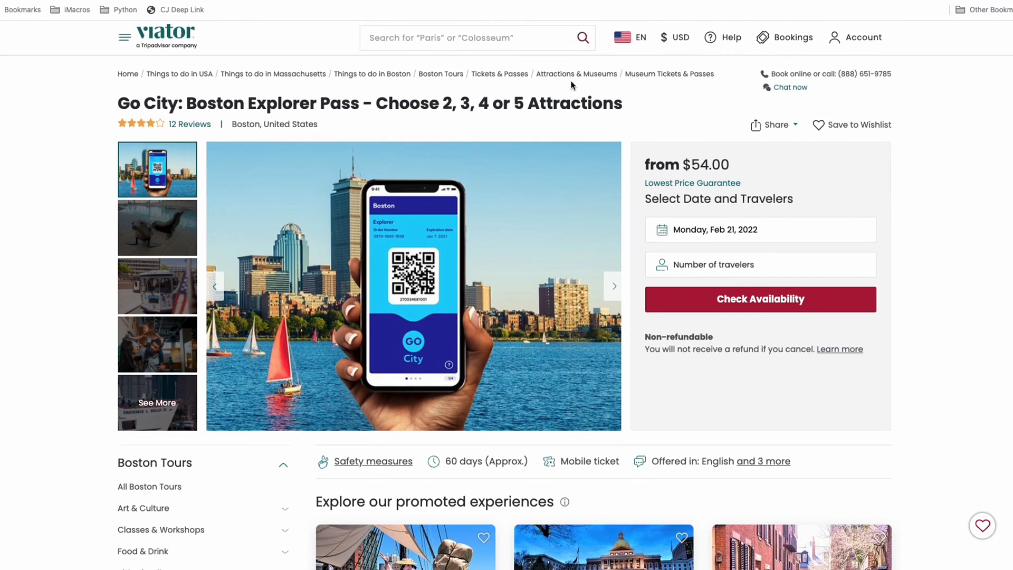
mouse_move(343, 102)
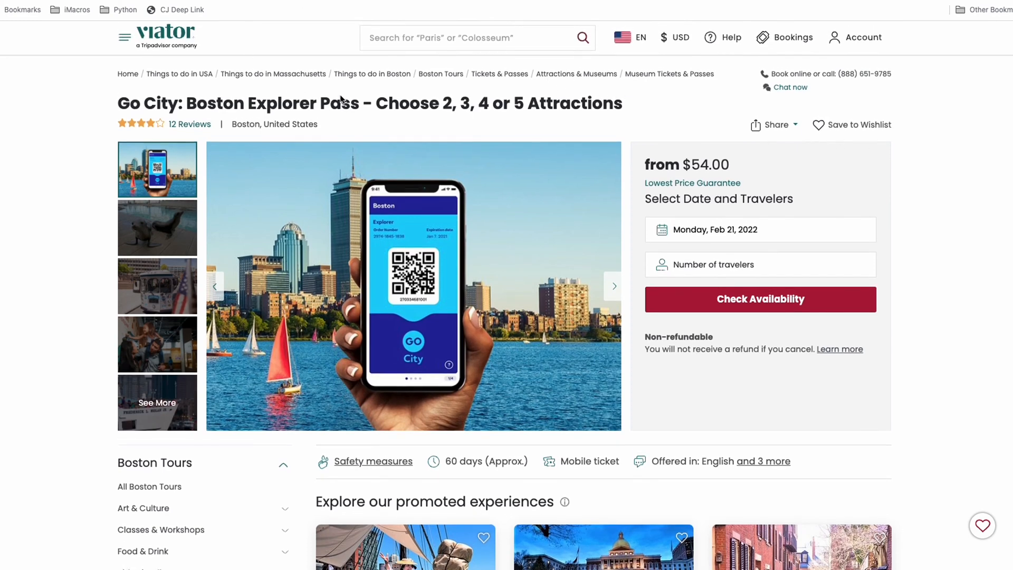
scroll(down, 3)
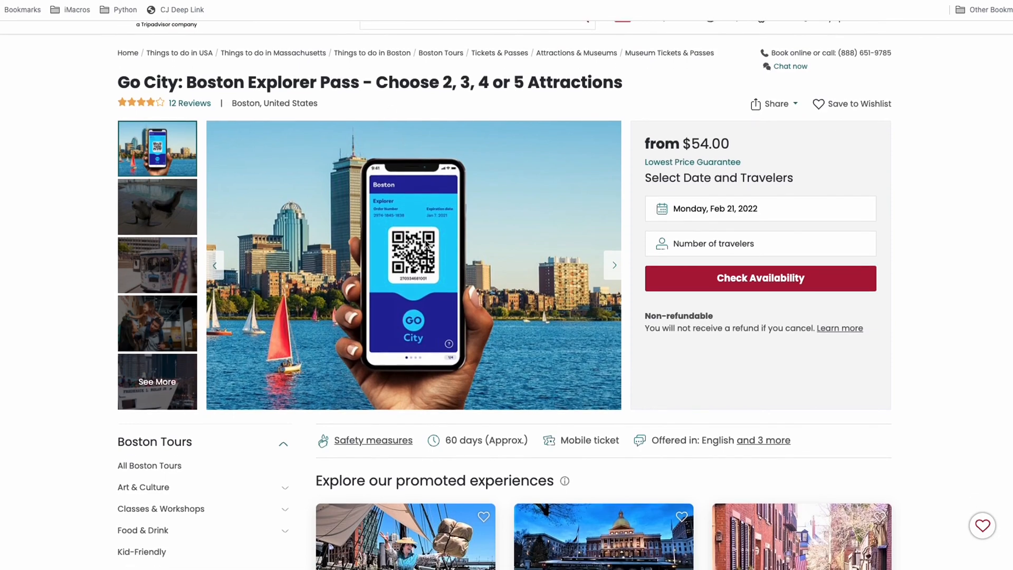
scroll(down, 3)
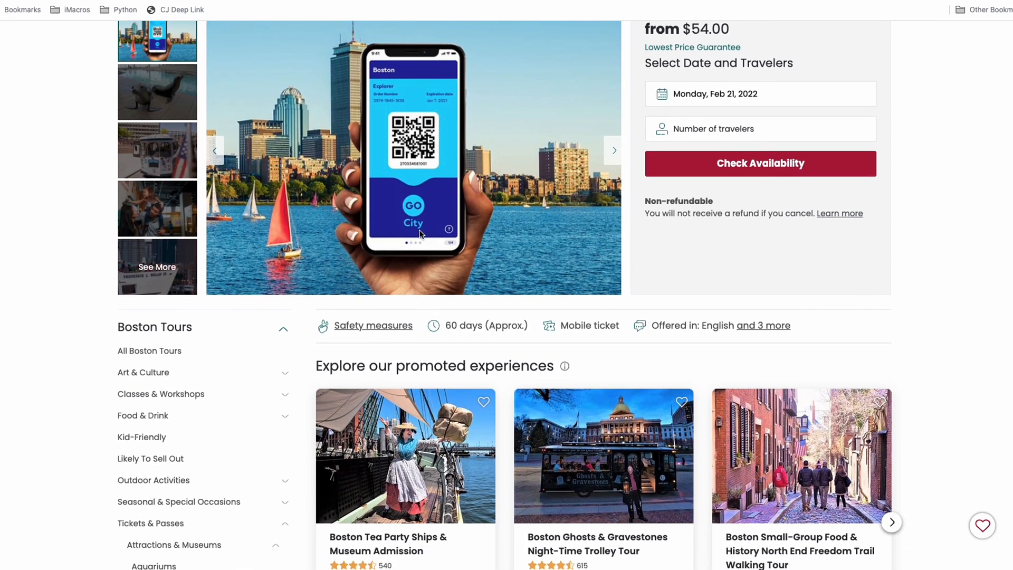
scroll(up, 3)
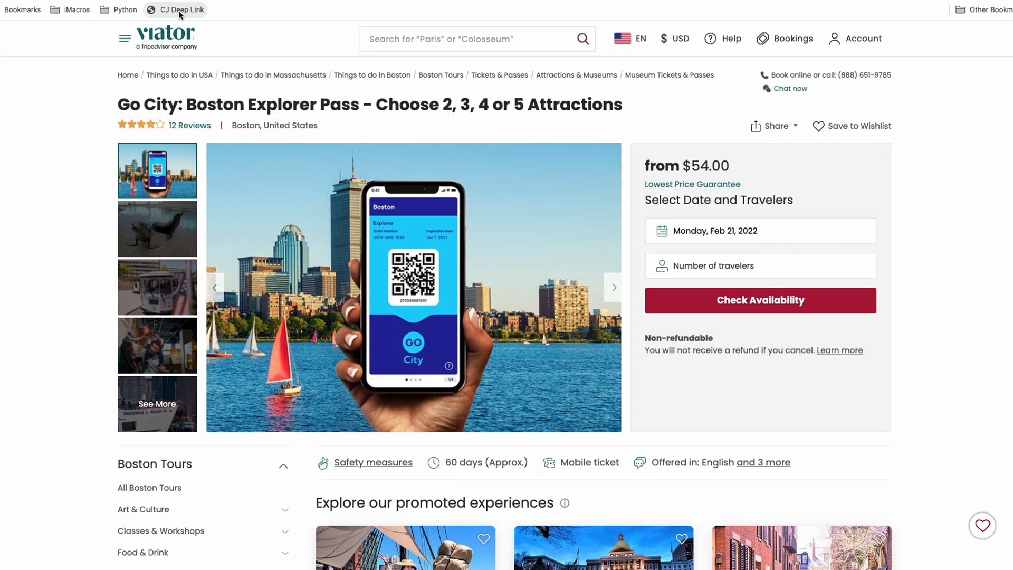
mouse_move(181, 15)
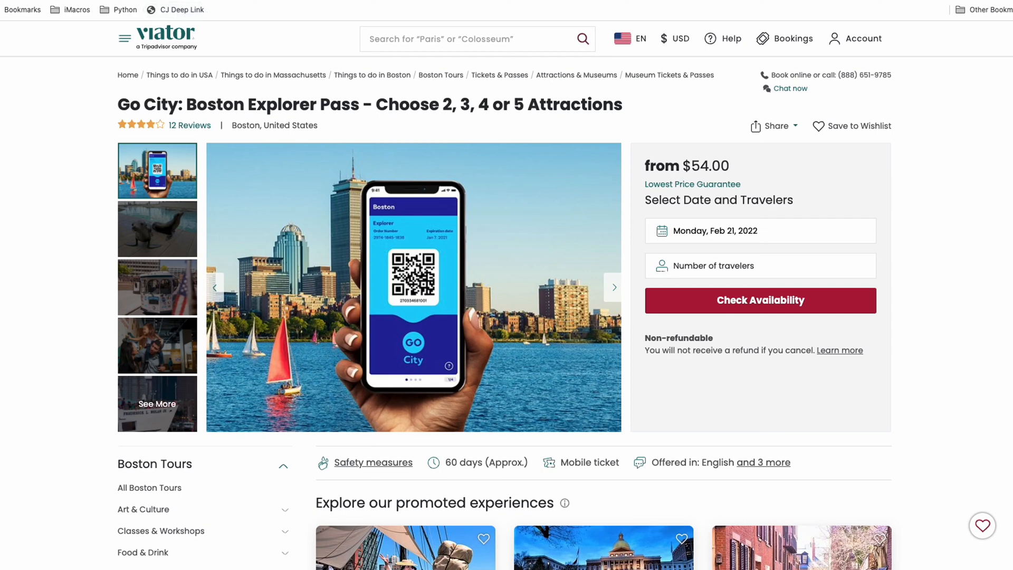
- Switch to the CJ Junction blog tab and step through the mobile demo animation
click(418, 509)
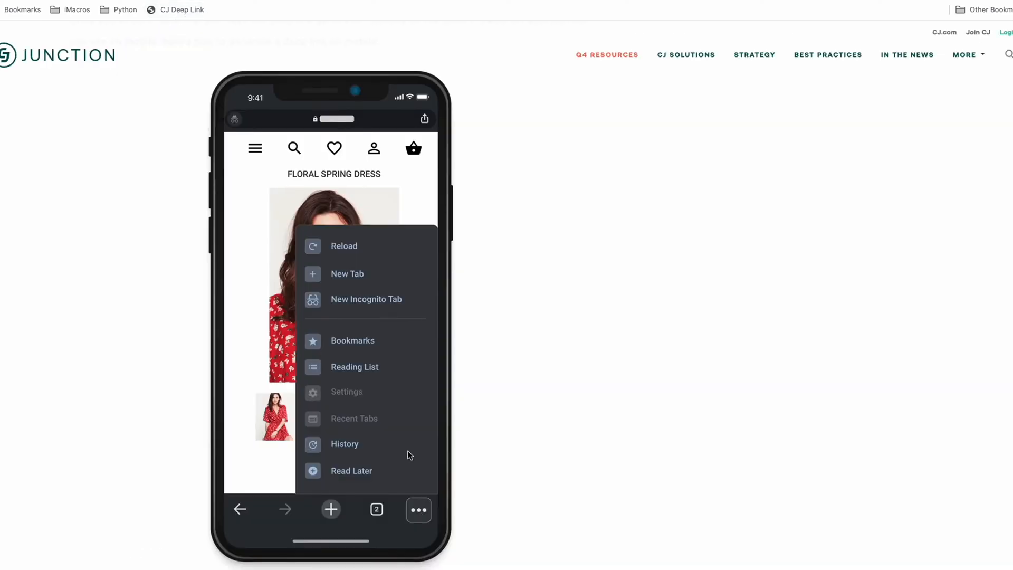
mouse_move(388, 340)
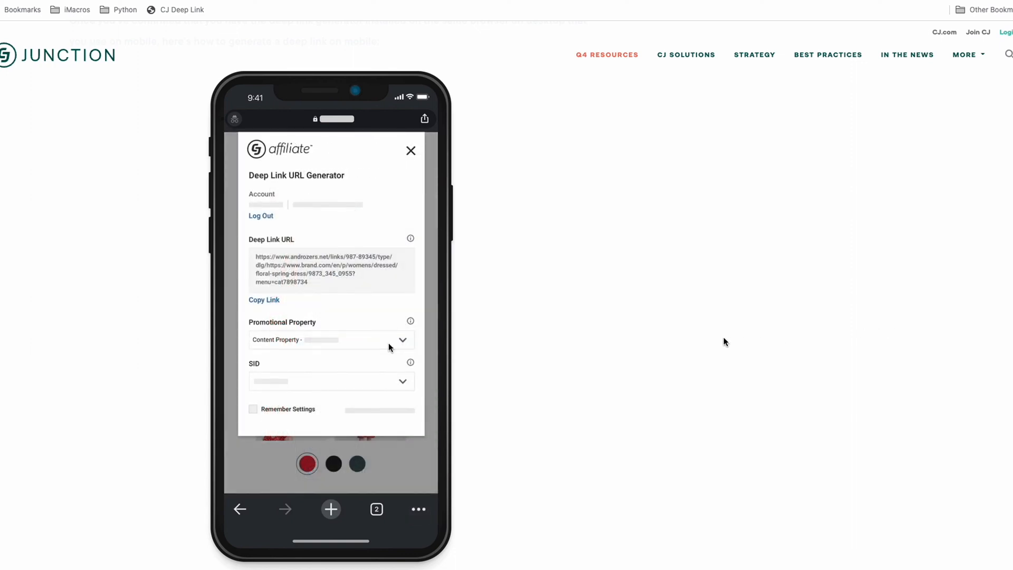
click(410, 151)
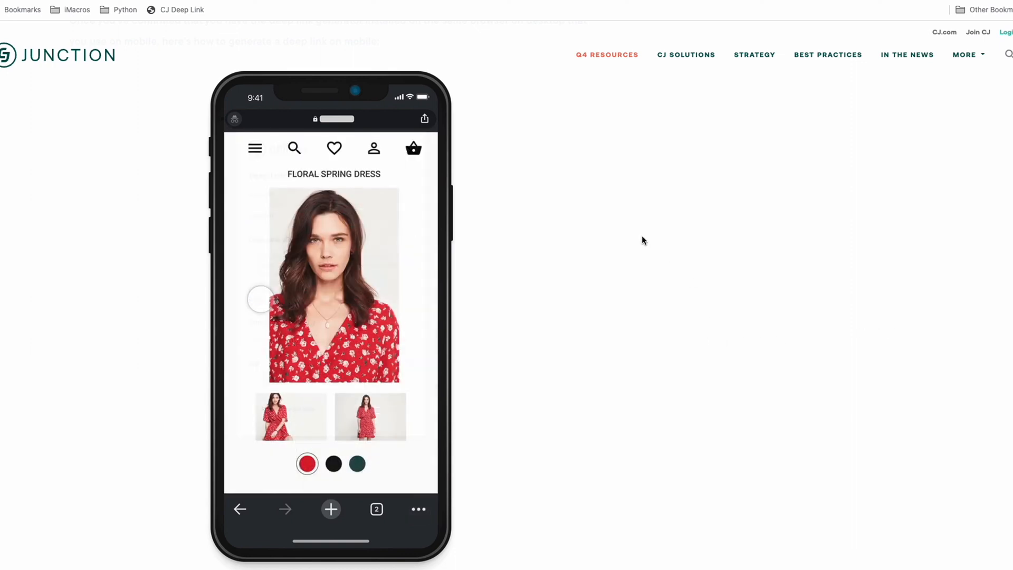
click(418, 509)
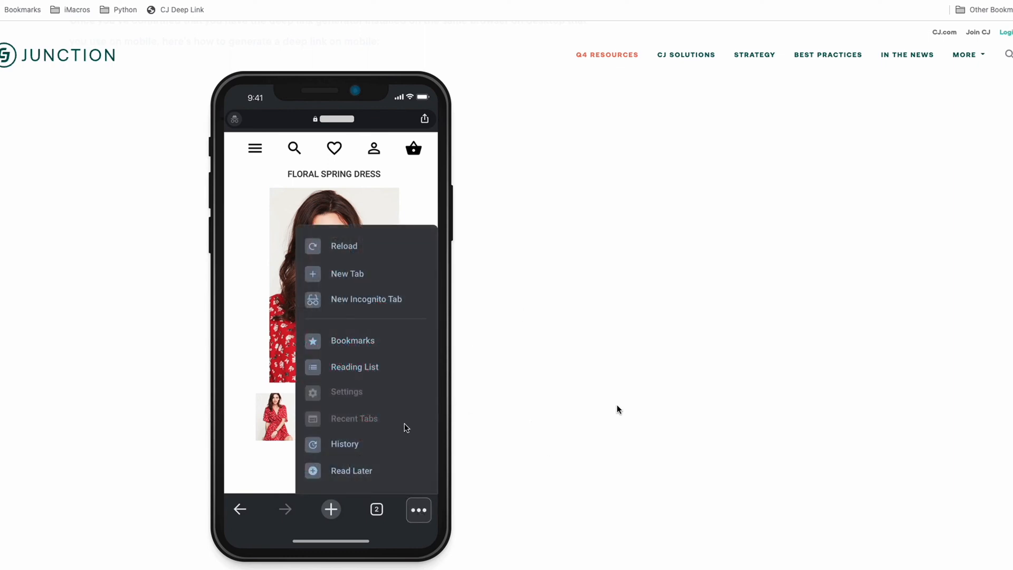
mouse_move(387, 348)
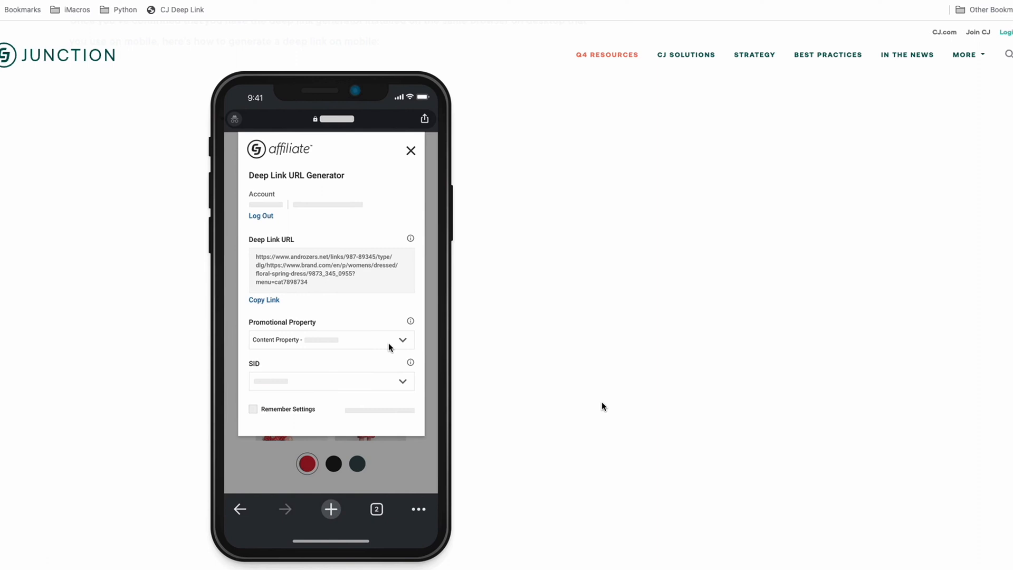
click(410, 150)
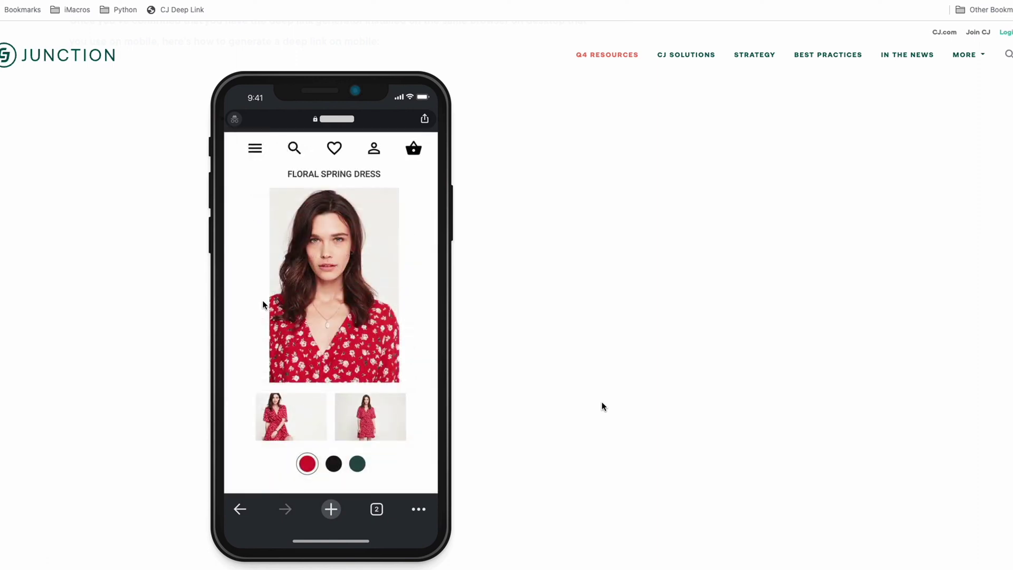
click(417, 509)
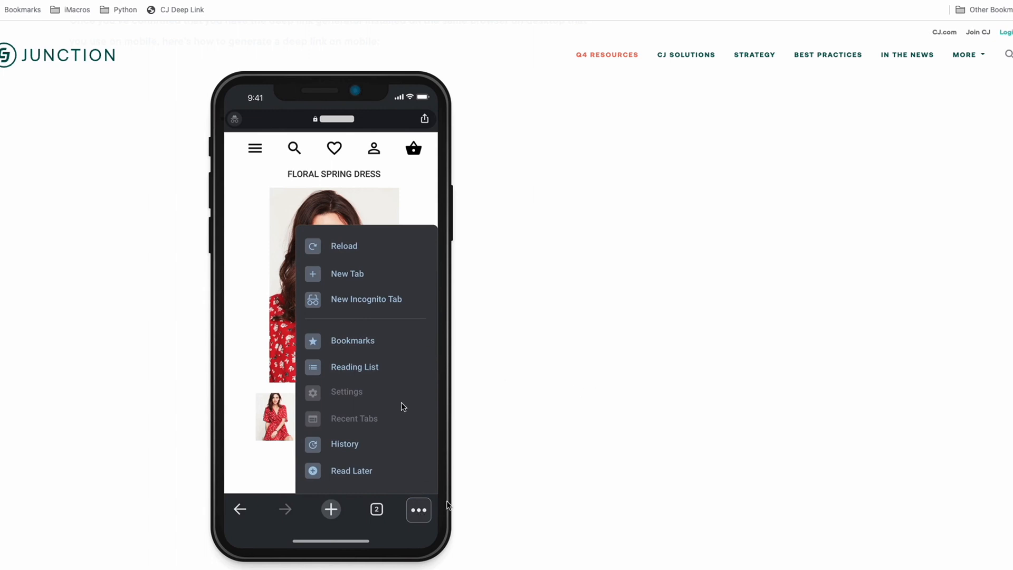
mouse_move(388, 340)
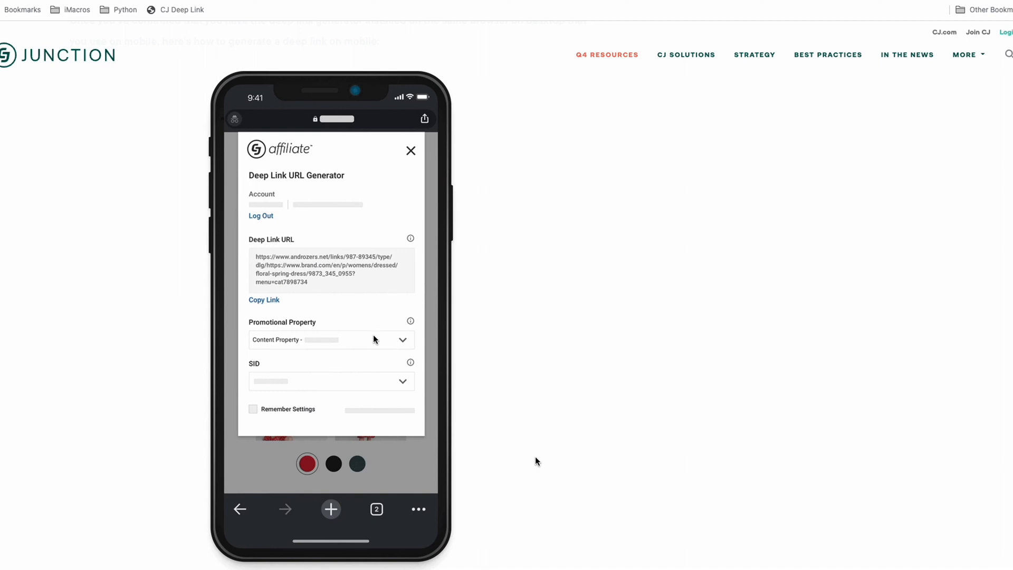
click(411, 150)
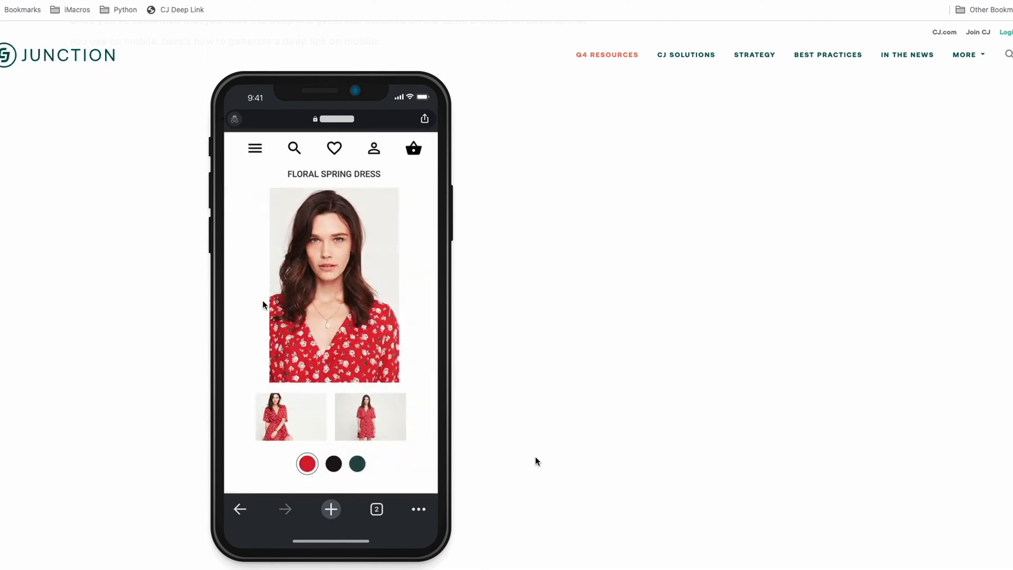
click(417, 509)
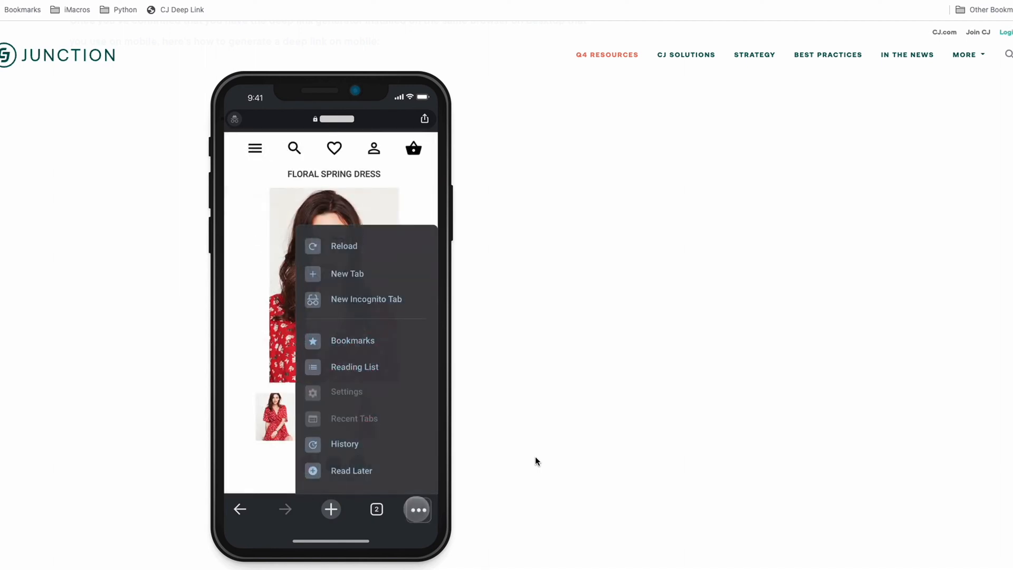
mouse_move(397, 380)
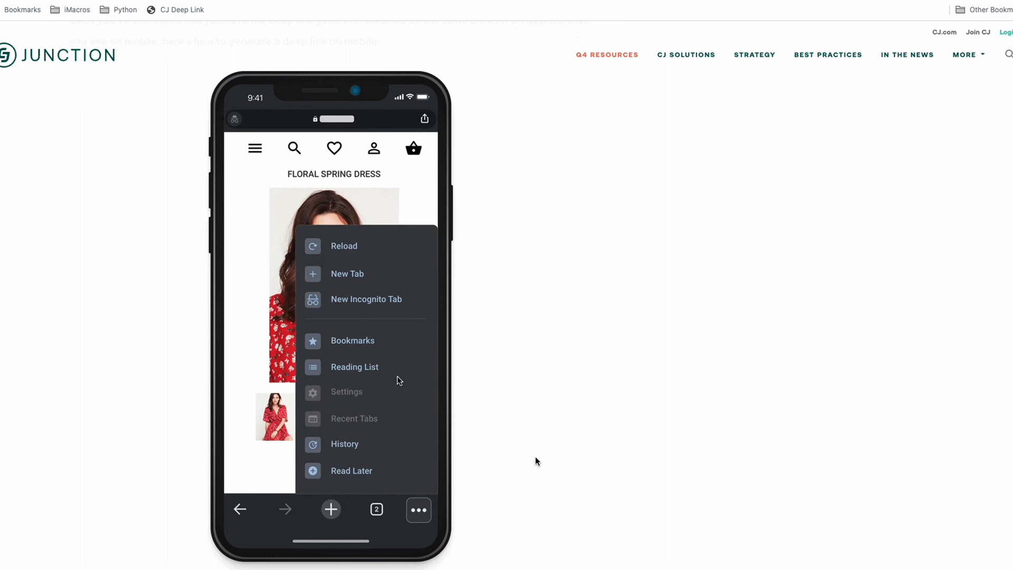
- Continue the phone demo until a deep link is generated for the floral spring dress page
click(352, 341)
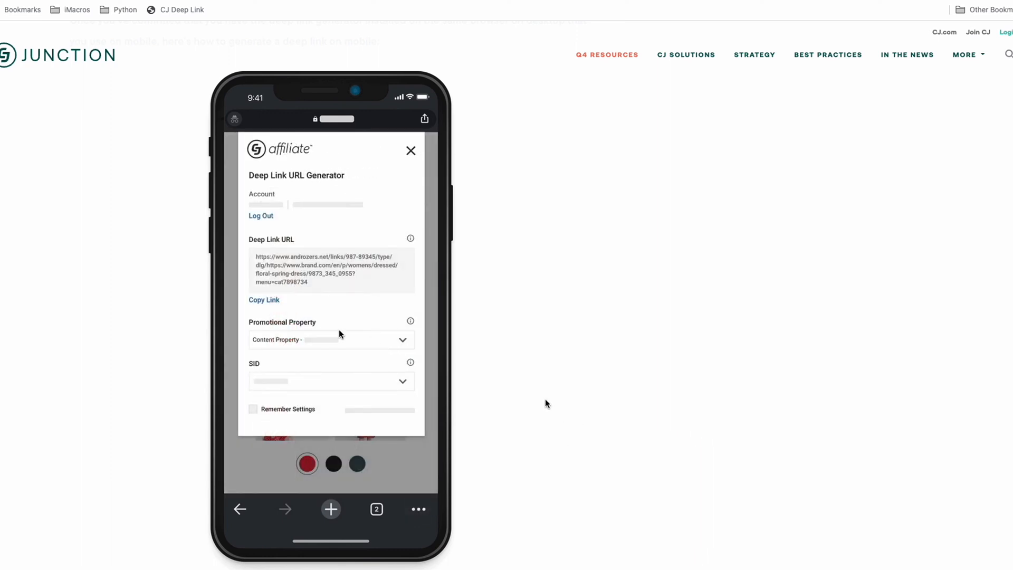
click(411, 150)
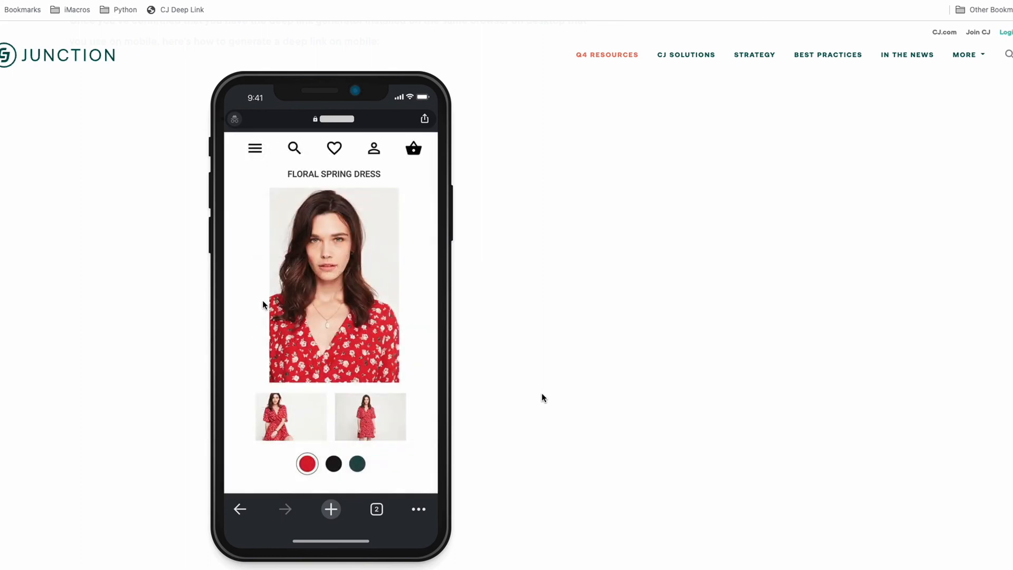
click(417, 509)
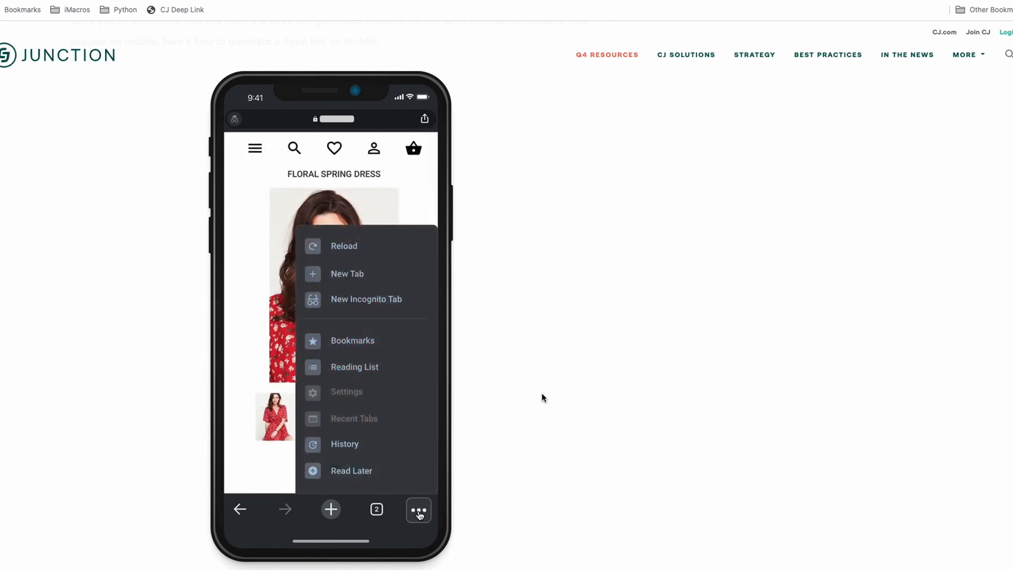
mouse_move(394, 362)
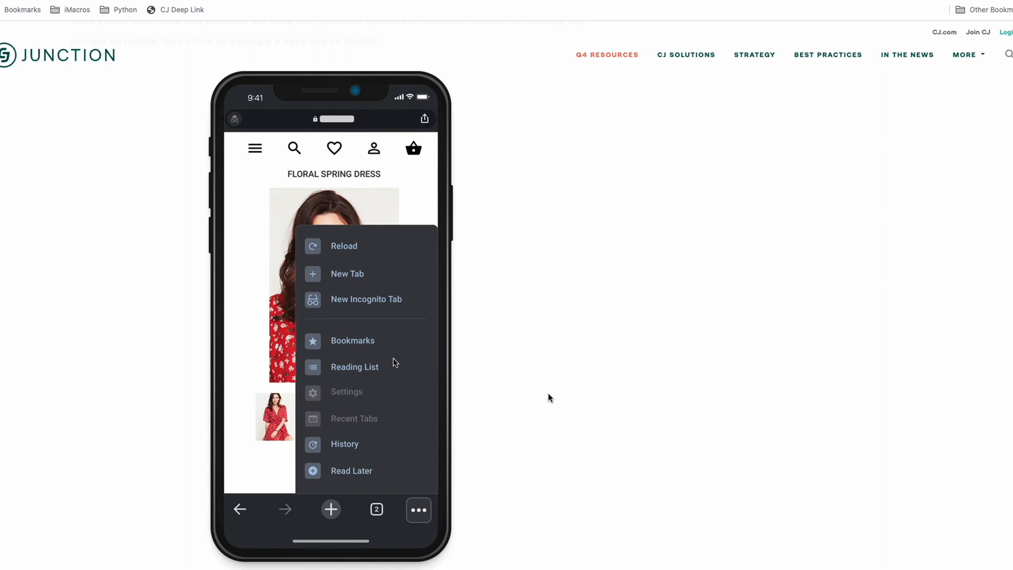
click(352, 340)
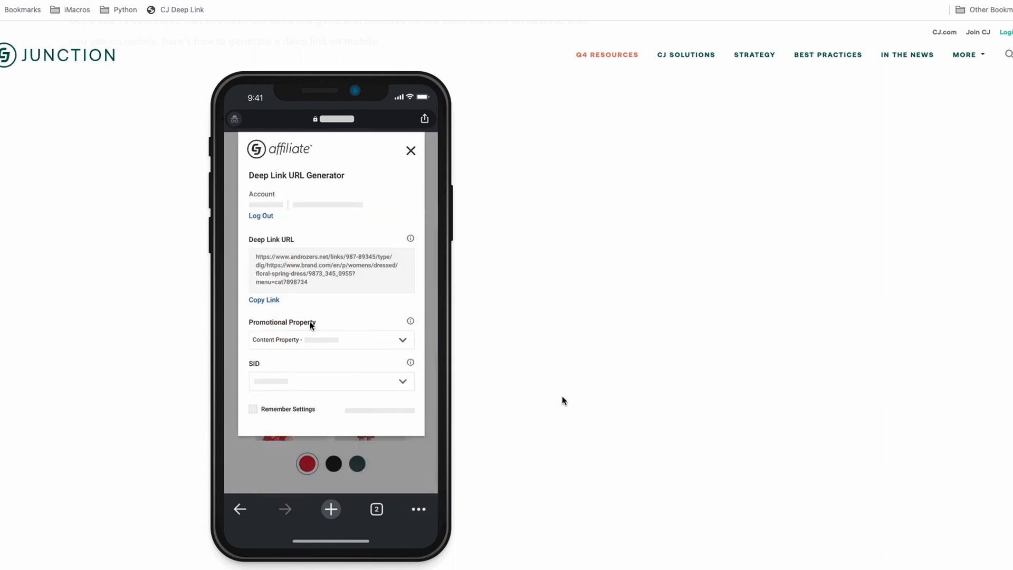
click(410, 150)
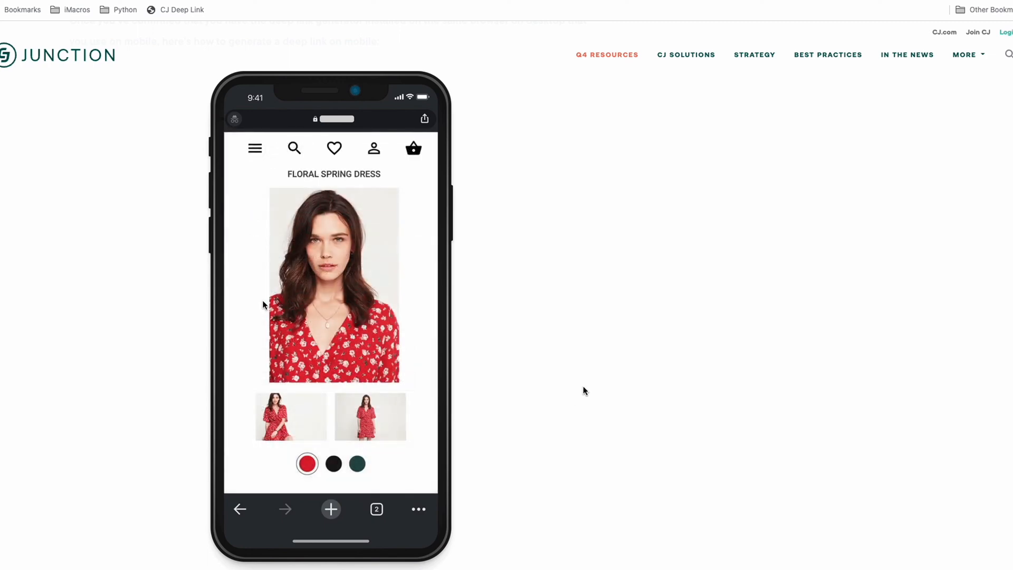
click(418, 509)
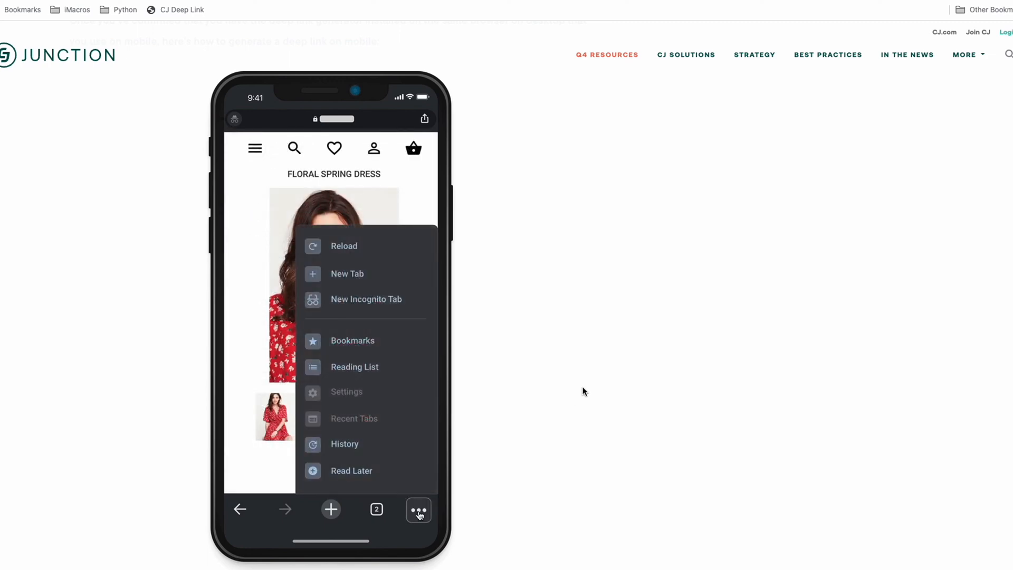
click(352, 340)
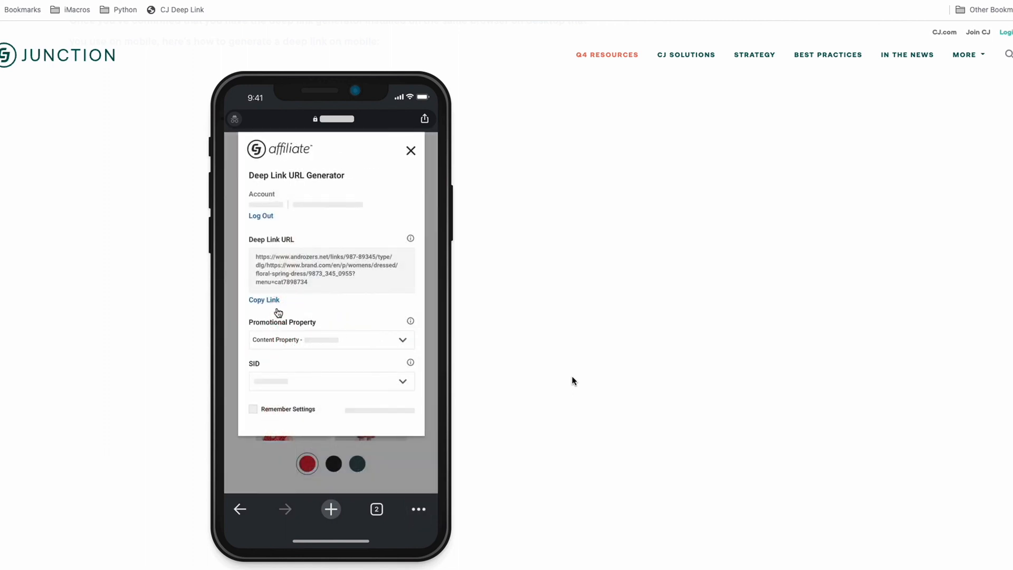
click(411, 150)
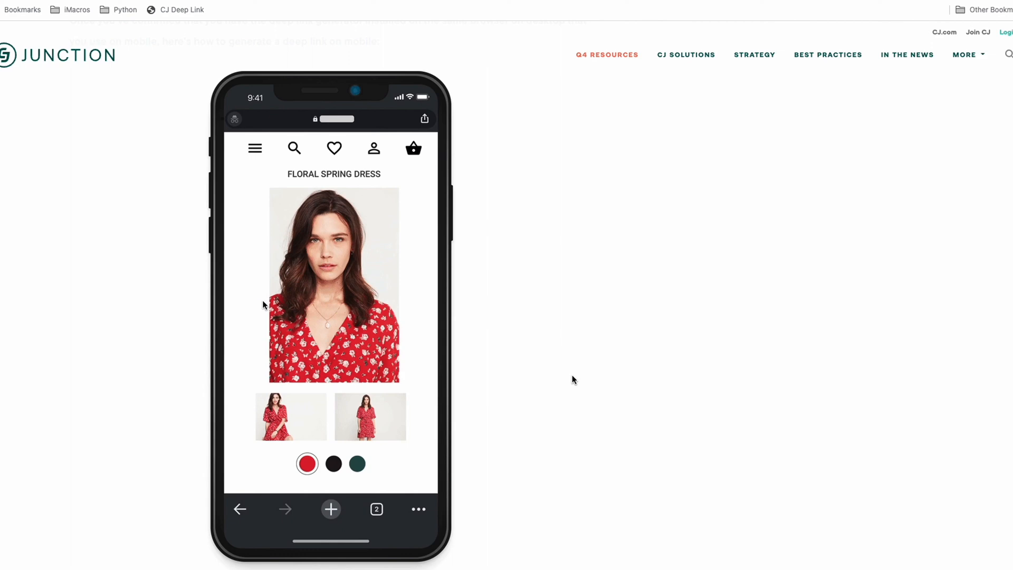
click(418, 509)
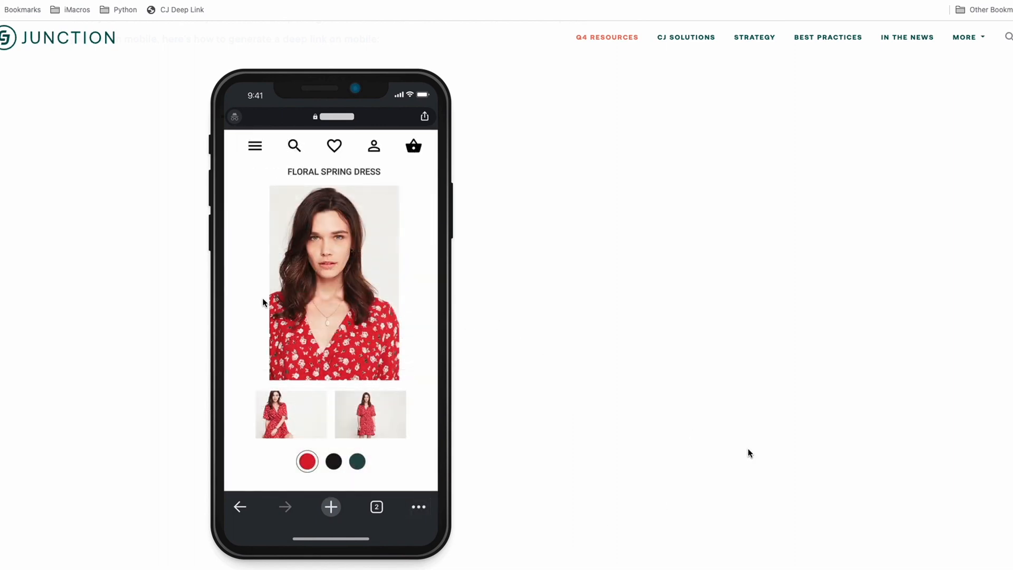
click(418, 506)
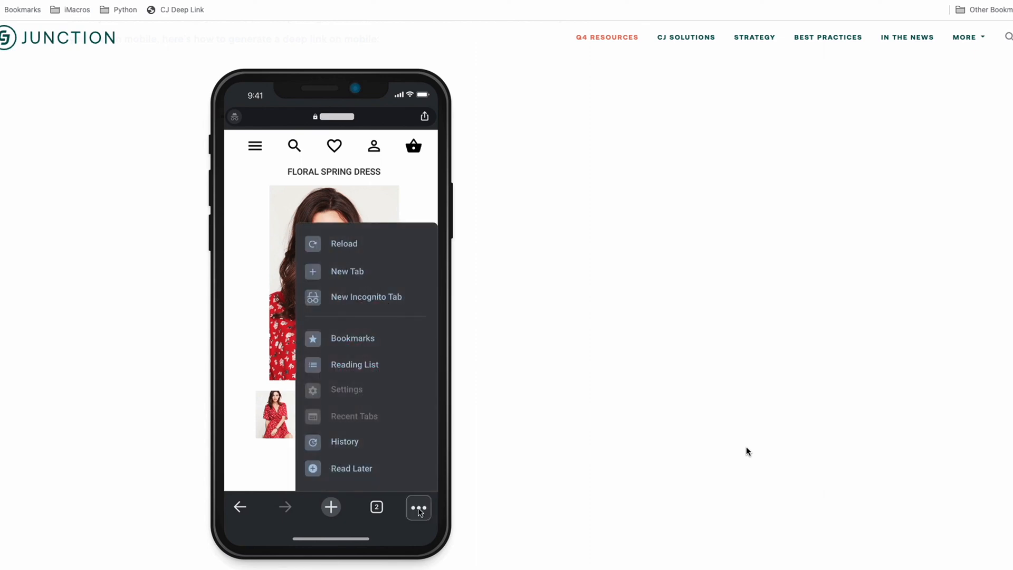
click(352, 338)
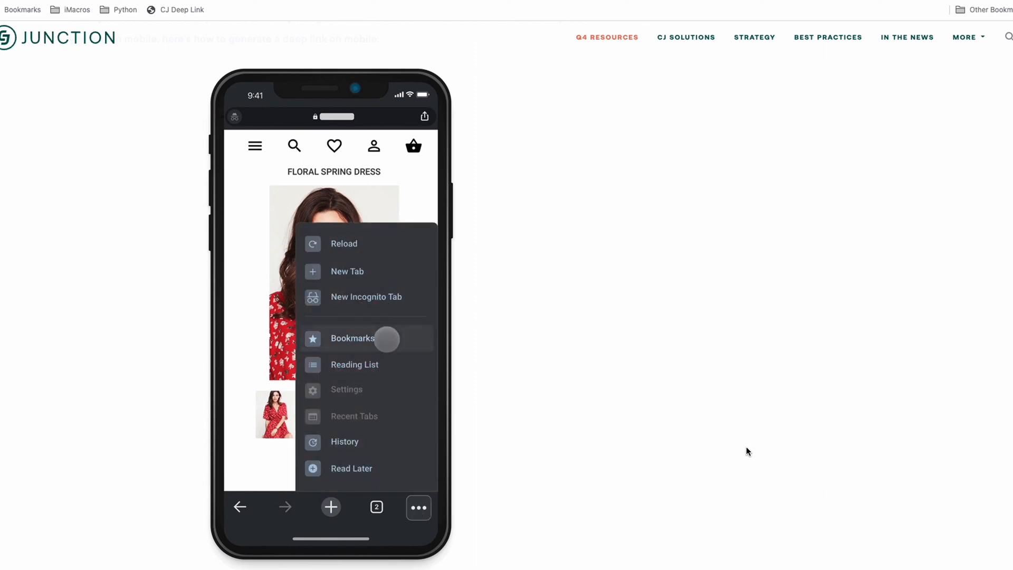